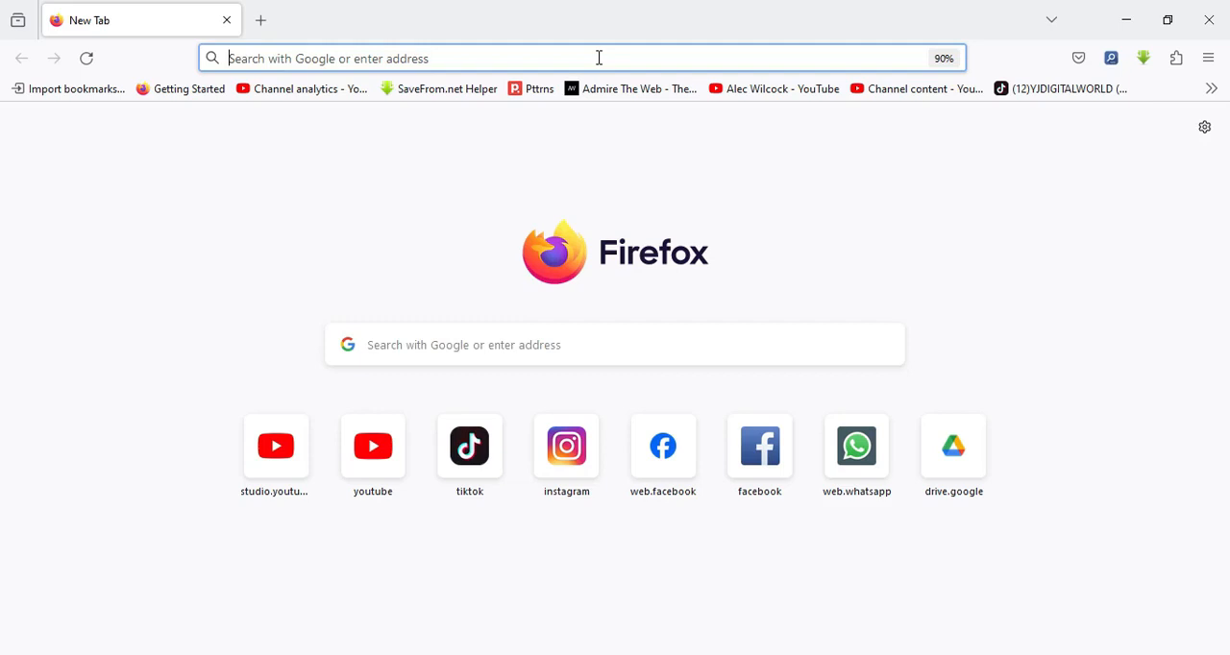
mouse_move(523, 162)
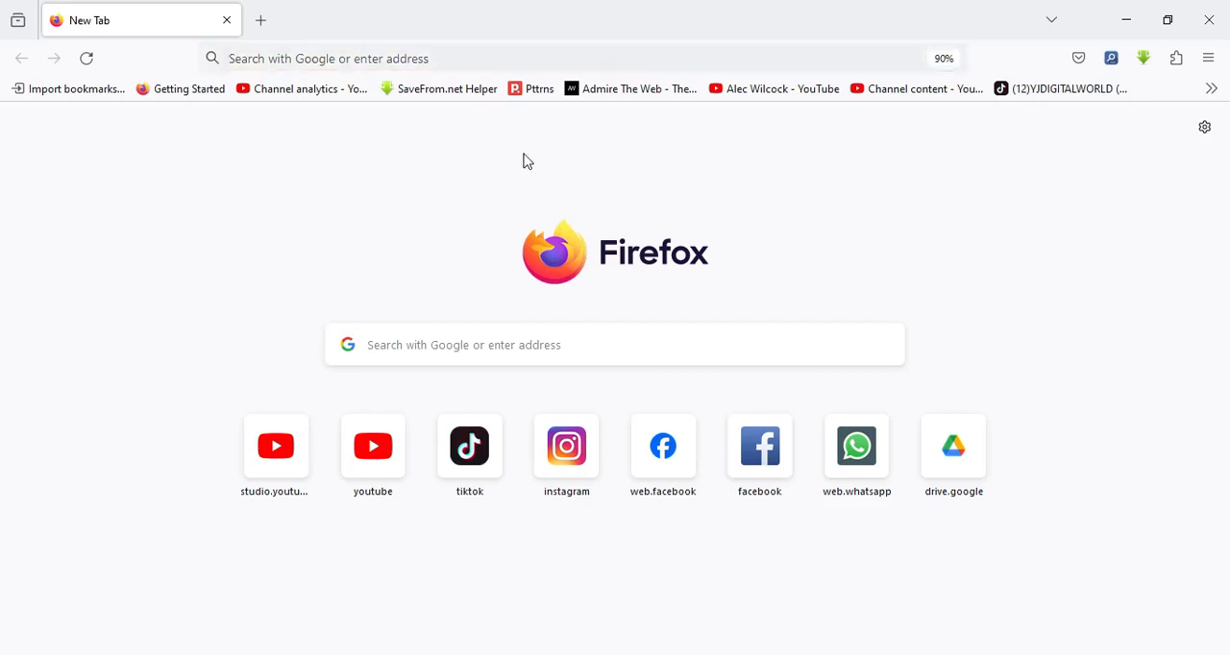
mouse_move(509, 125)
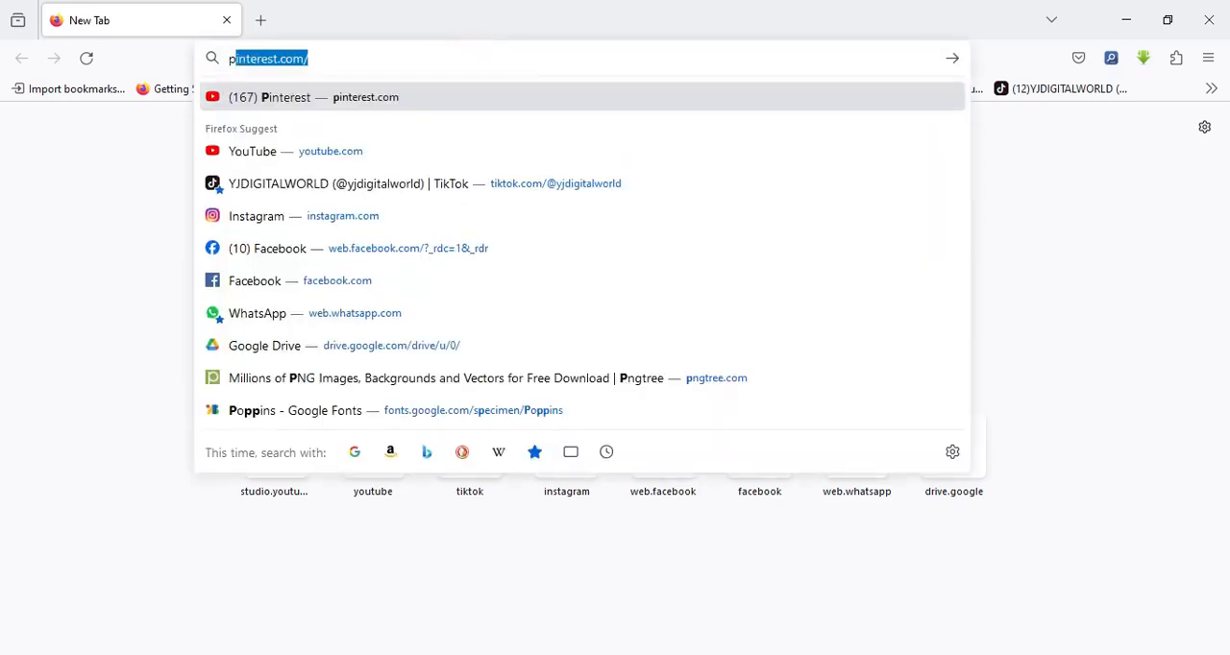
- Navigate the new tab to pngwing.com
text(pngwing.com)
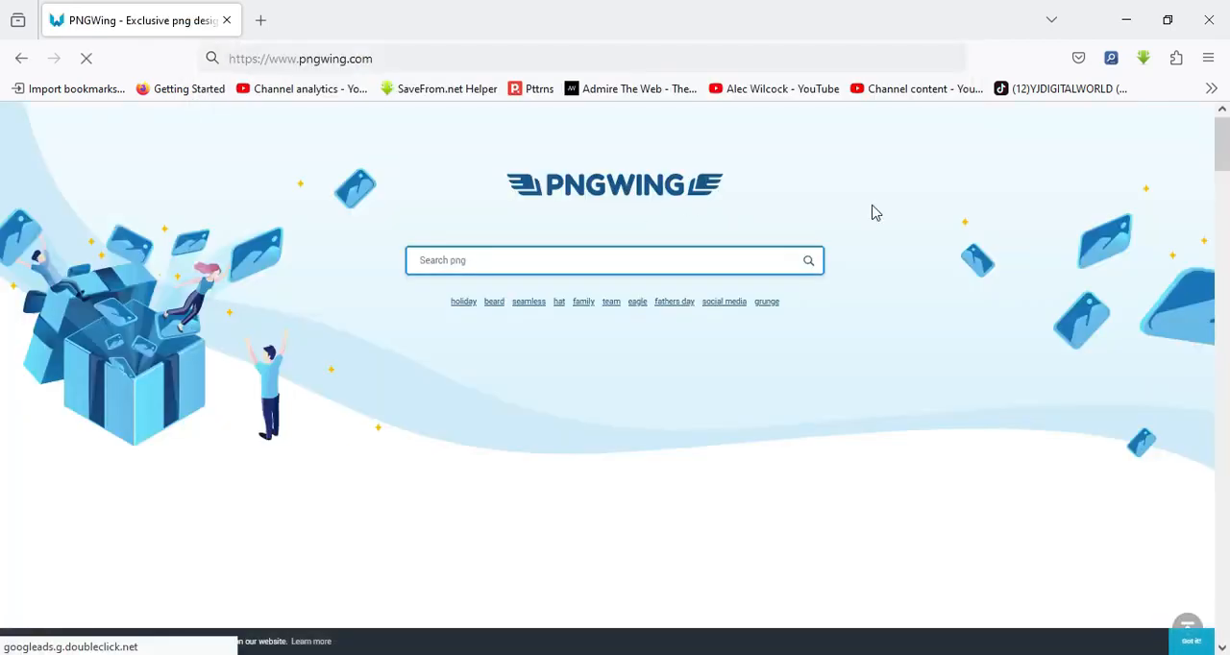
scroll(down, 3)
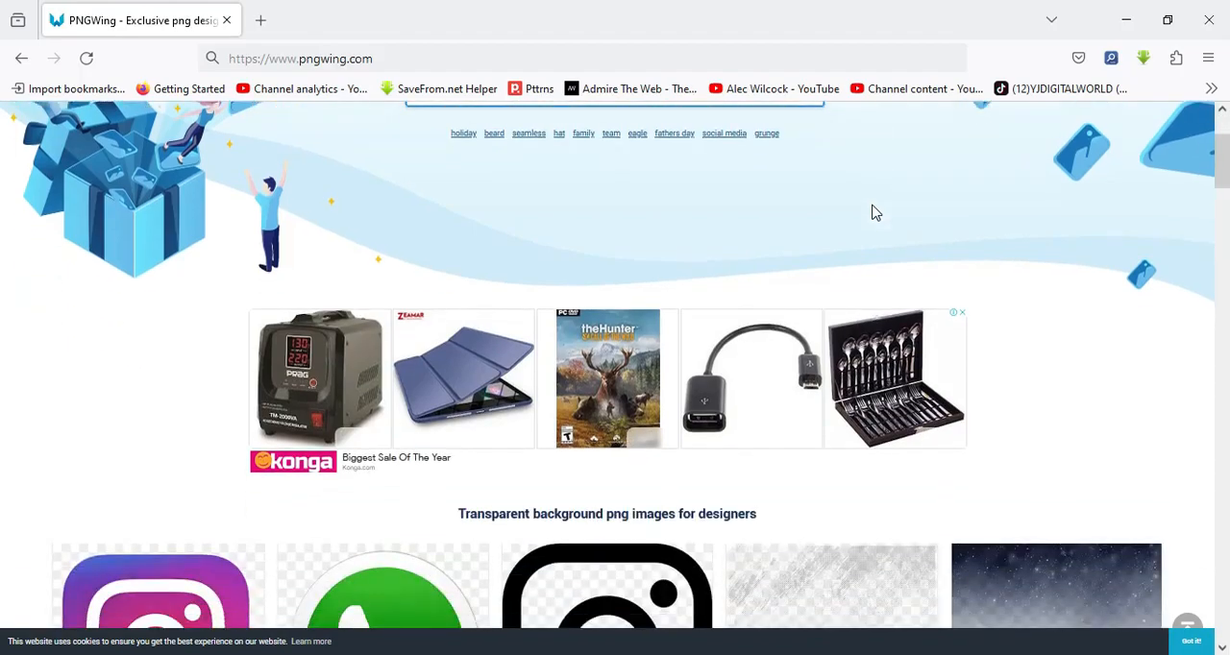
scroll(down, 3)
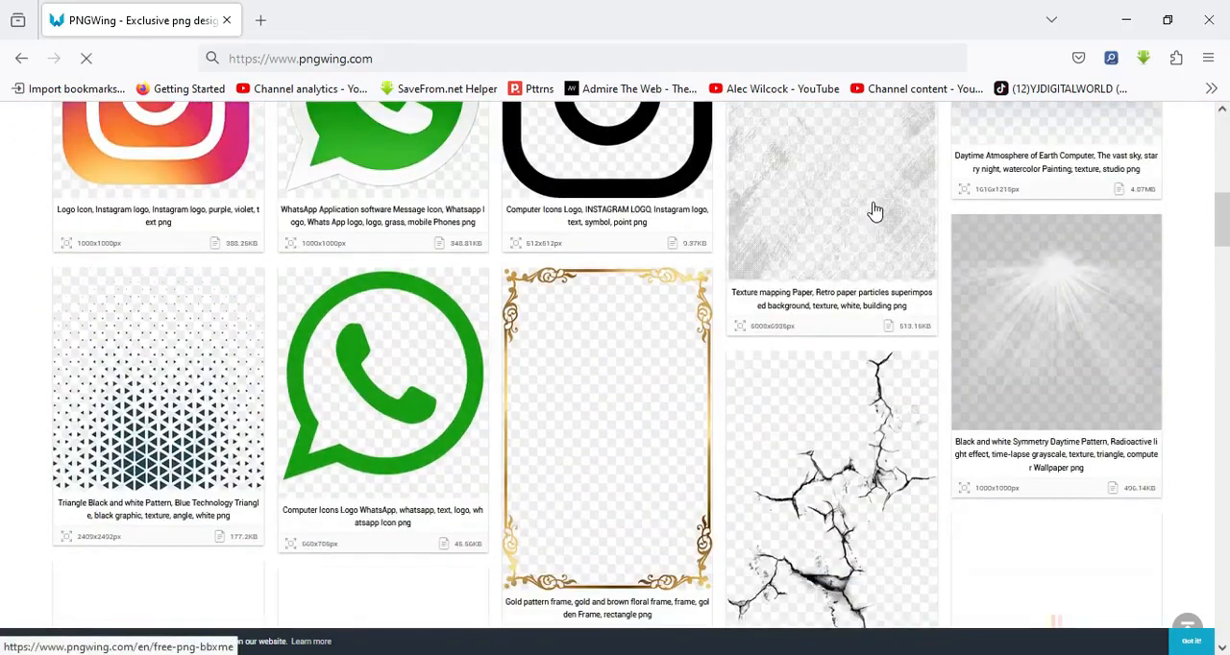
scroll(down, 3)
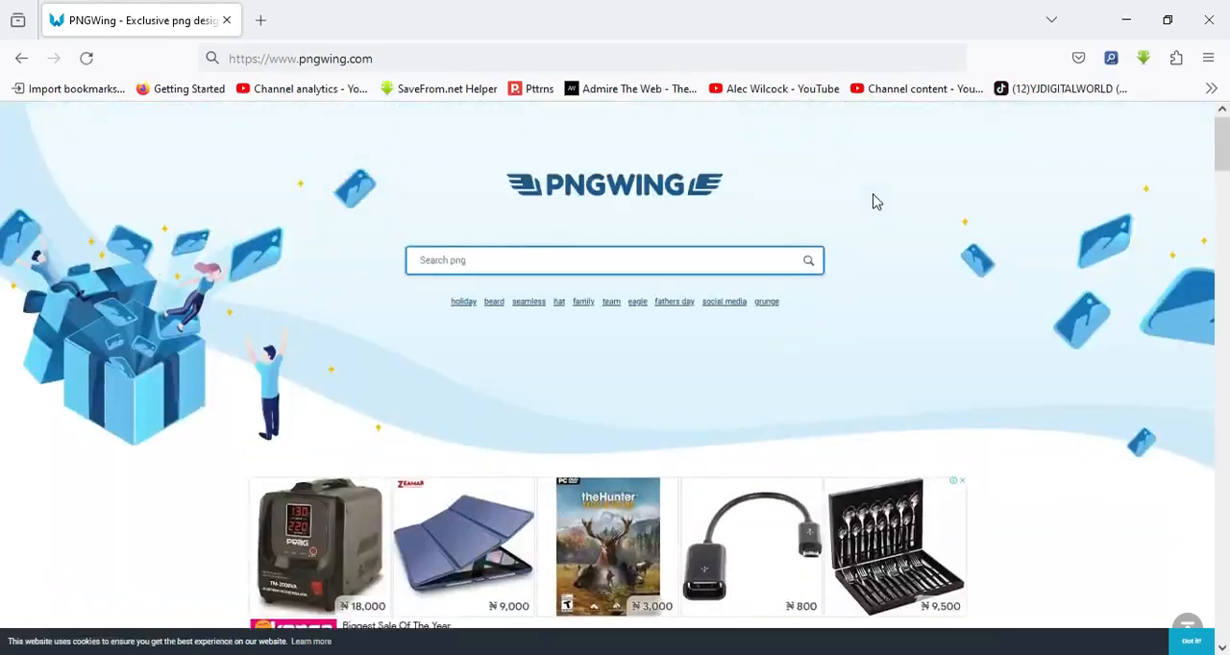
scroll(down, 3)
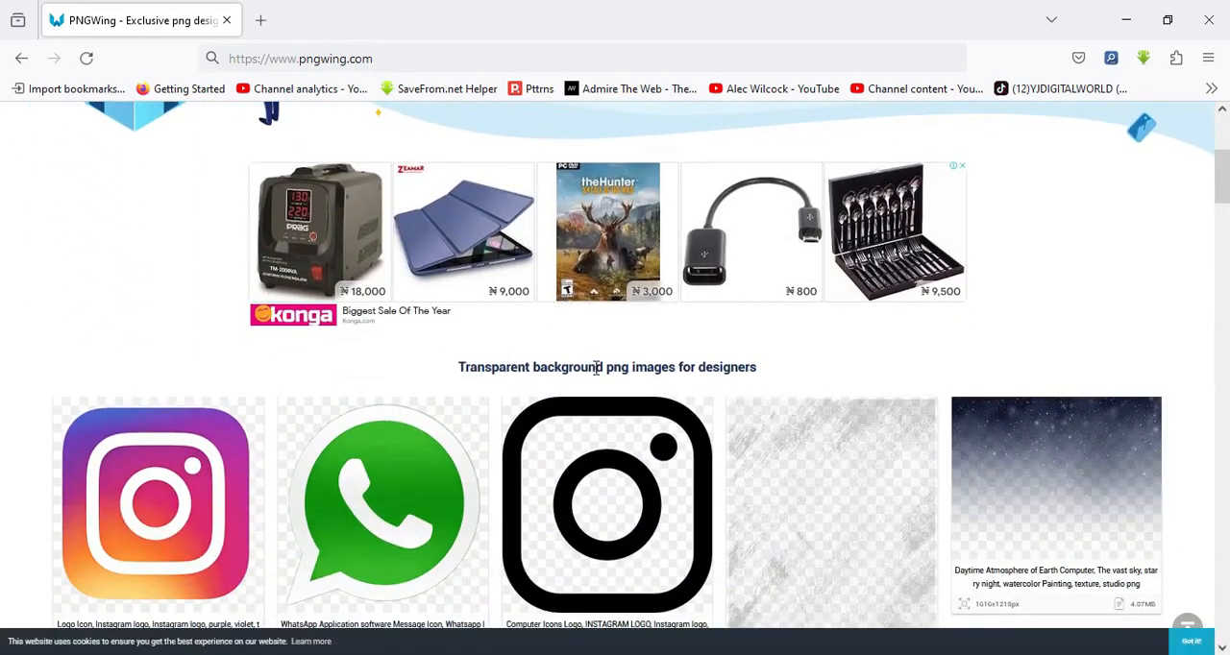
mouse_move(815, 357)
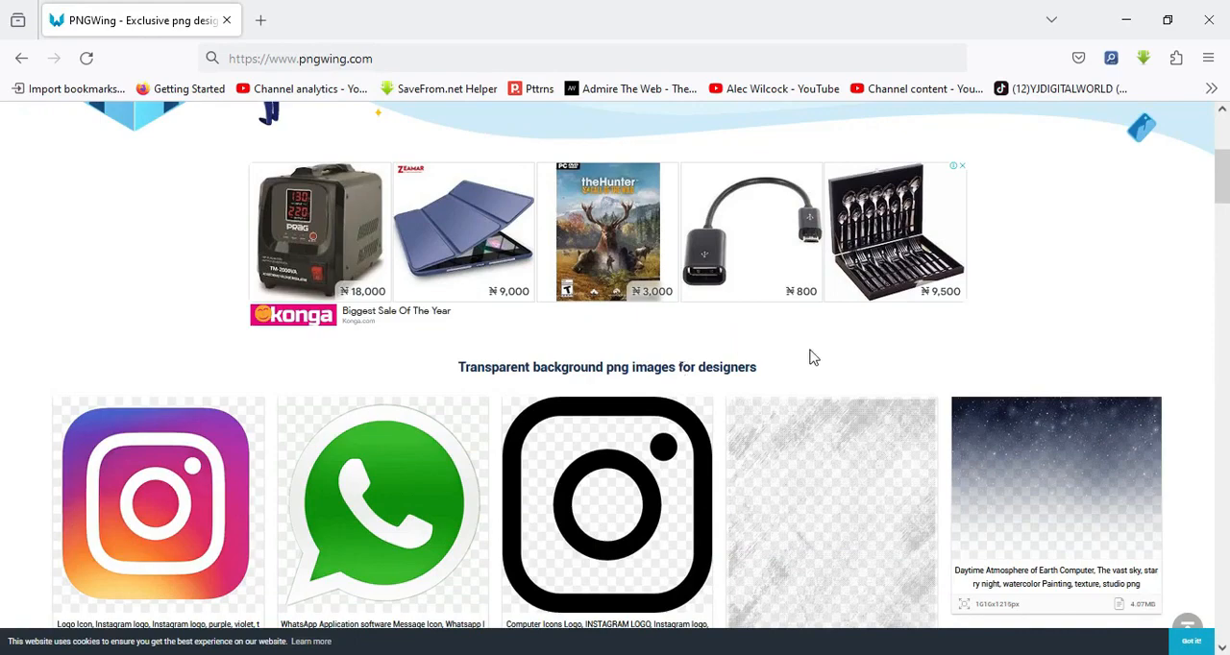
mouse_move(688, 384)
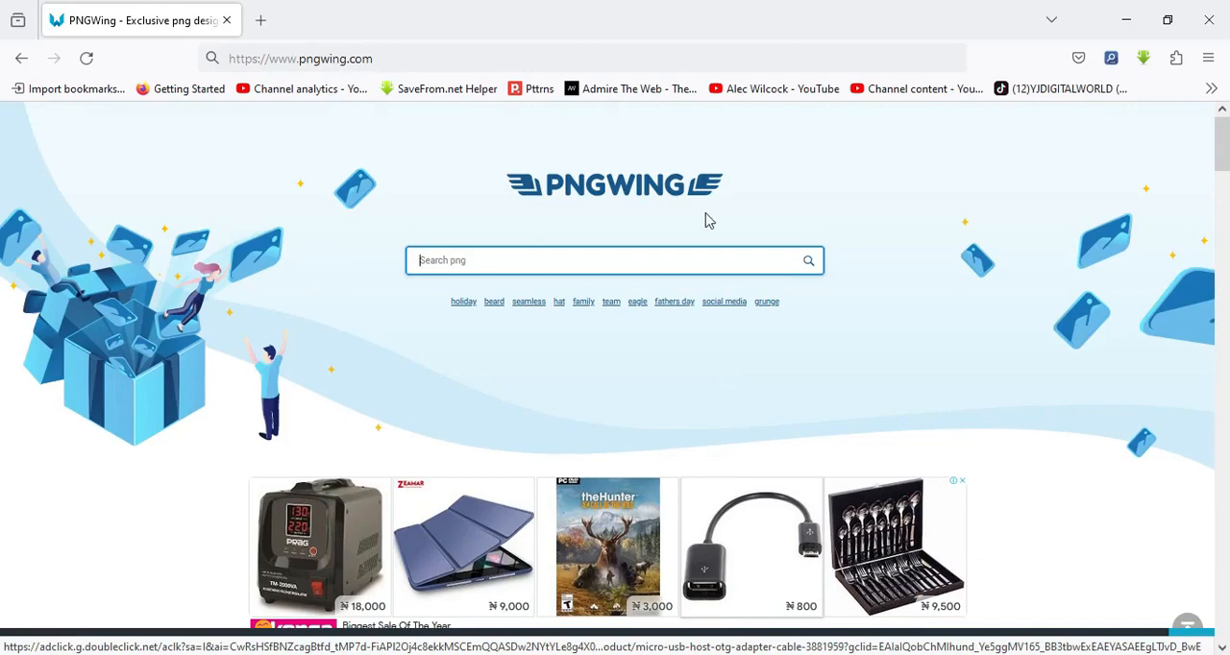
mouse_move(863, 263)
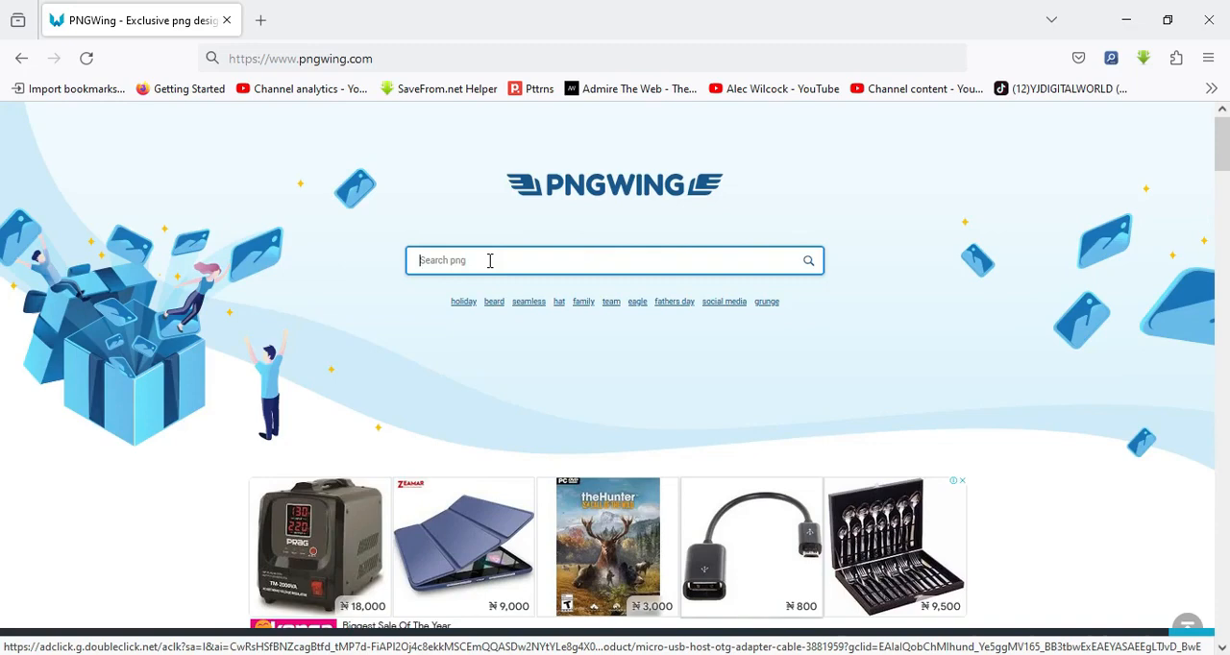
- Search PNGWing for 'light', browse the light-effect results, then return to the search bar
text(light)
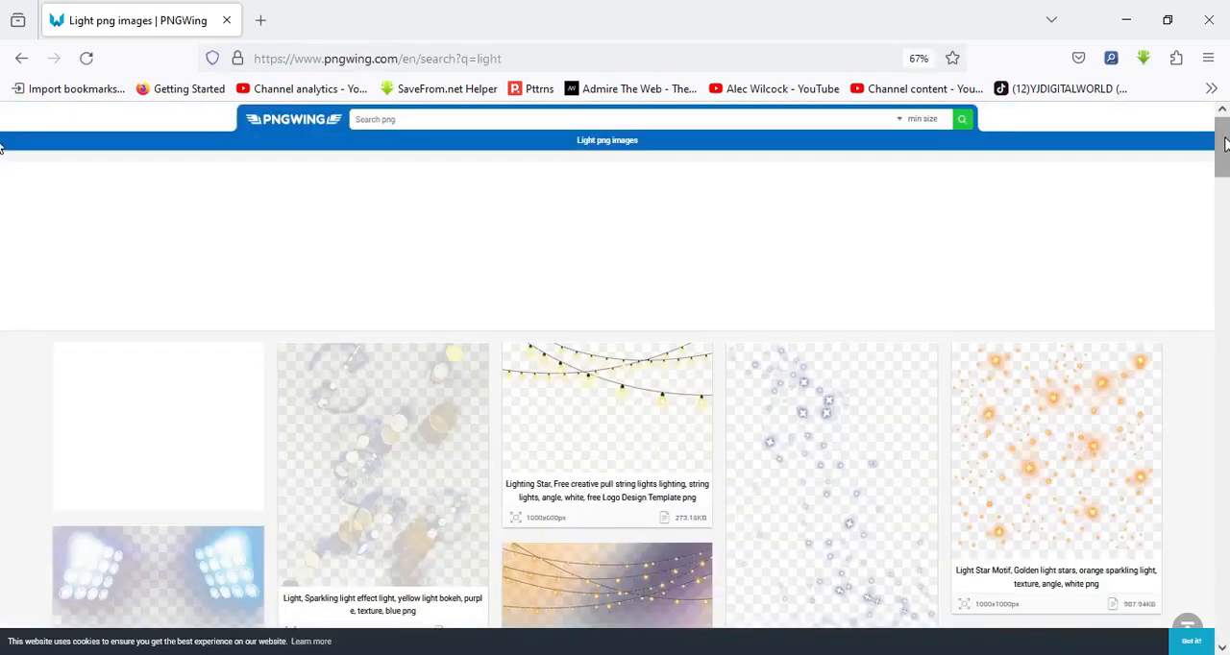
scroll(down, 3)
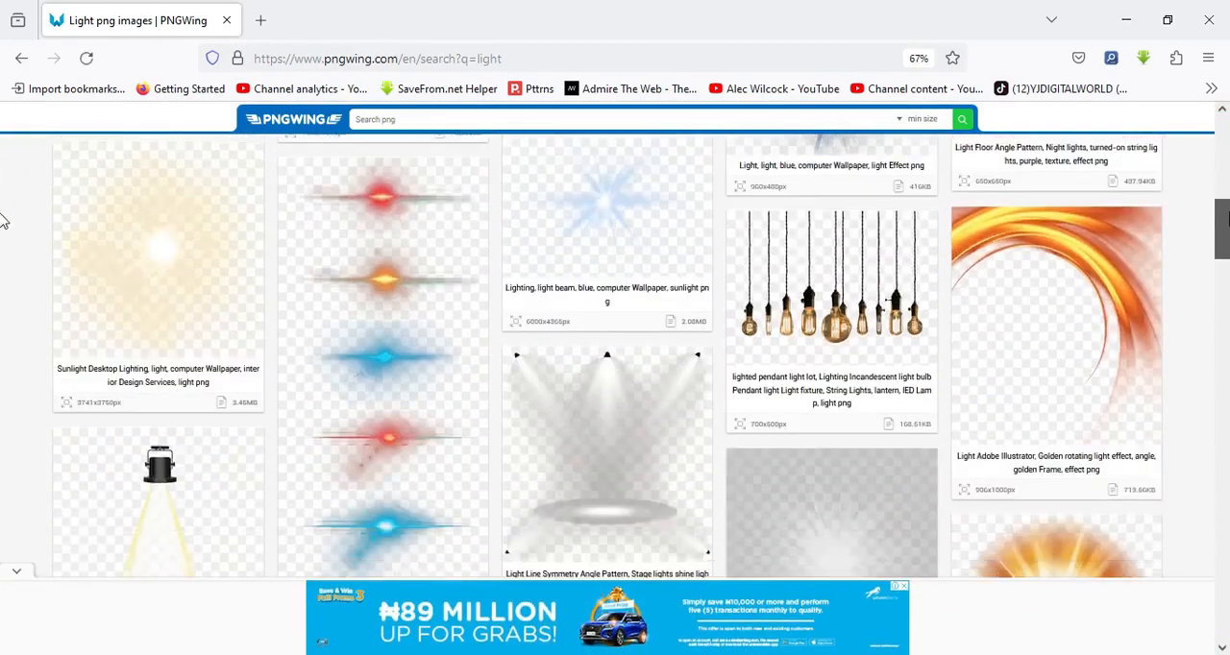
scroll(down, 3)
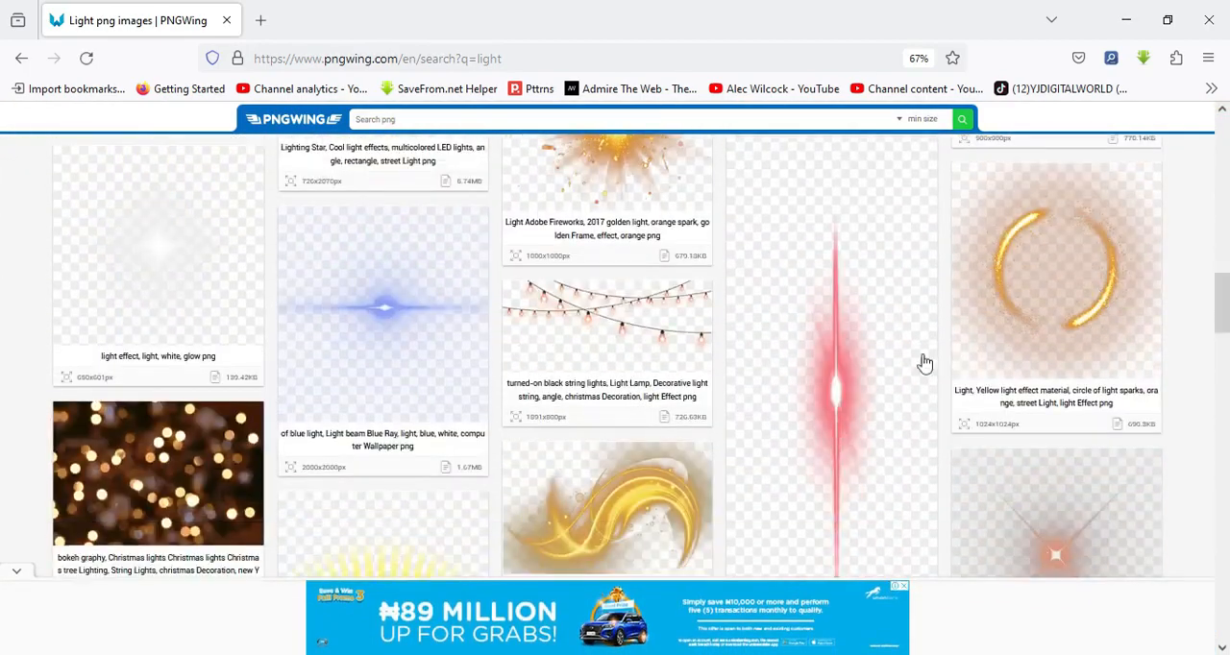
scroll(down, 3)
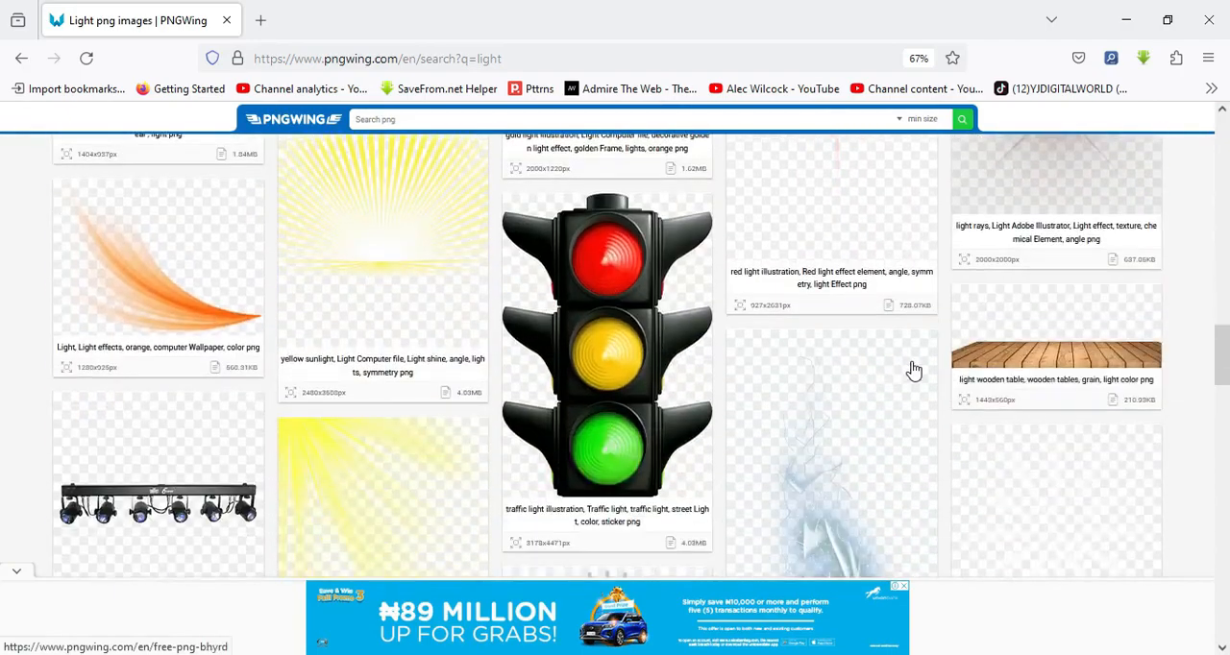
scroll(down, 3)
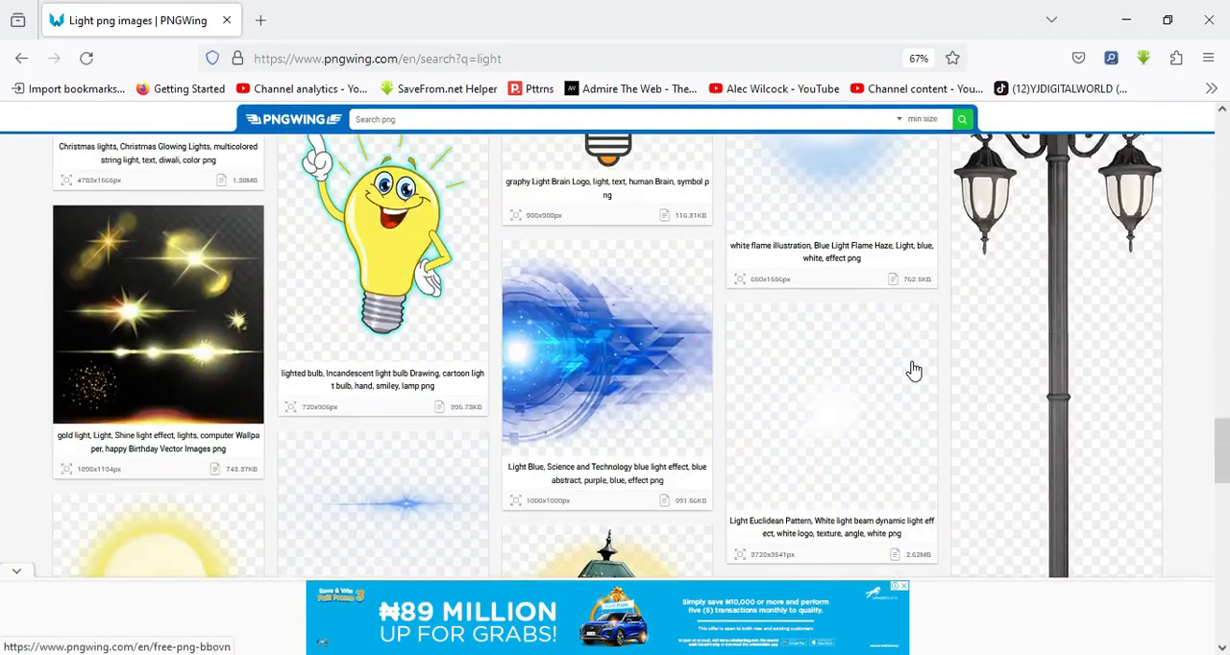
scroll(down, 3)
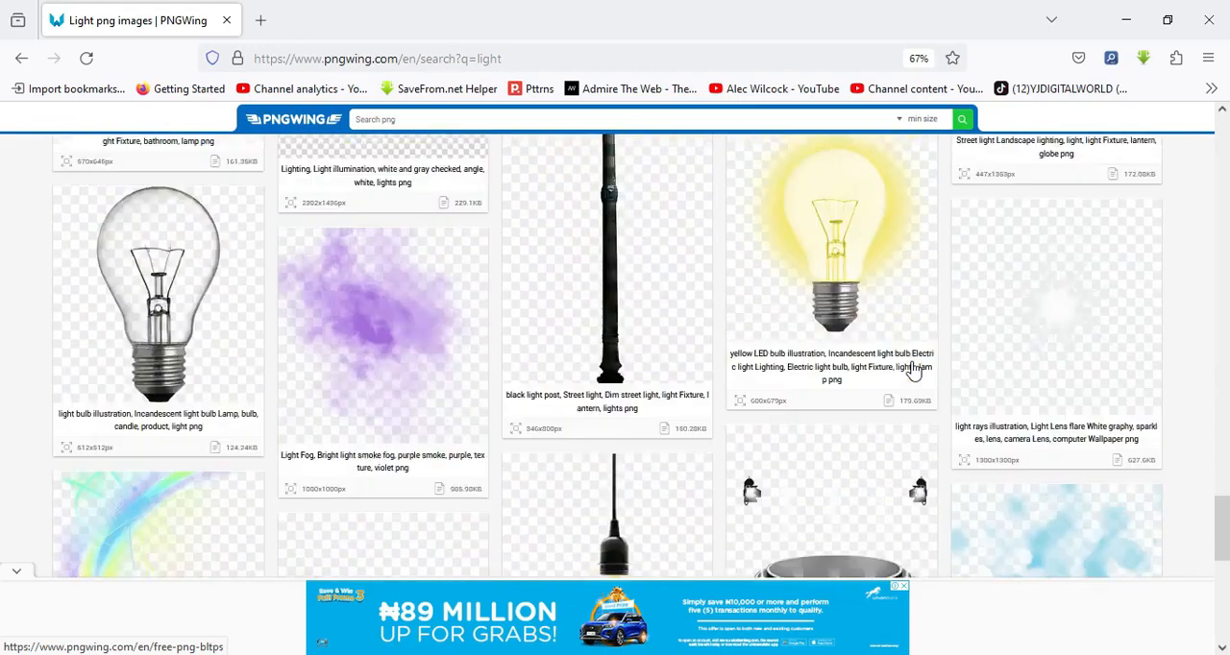
scroll(down, 3)
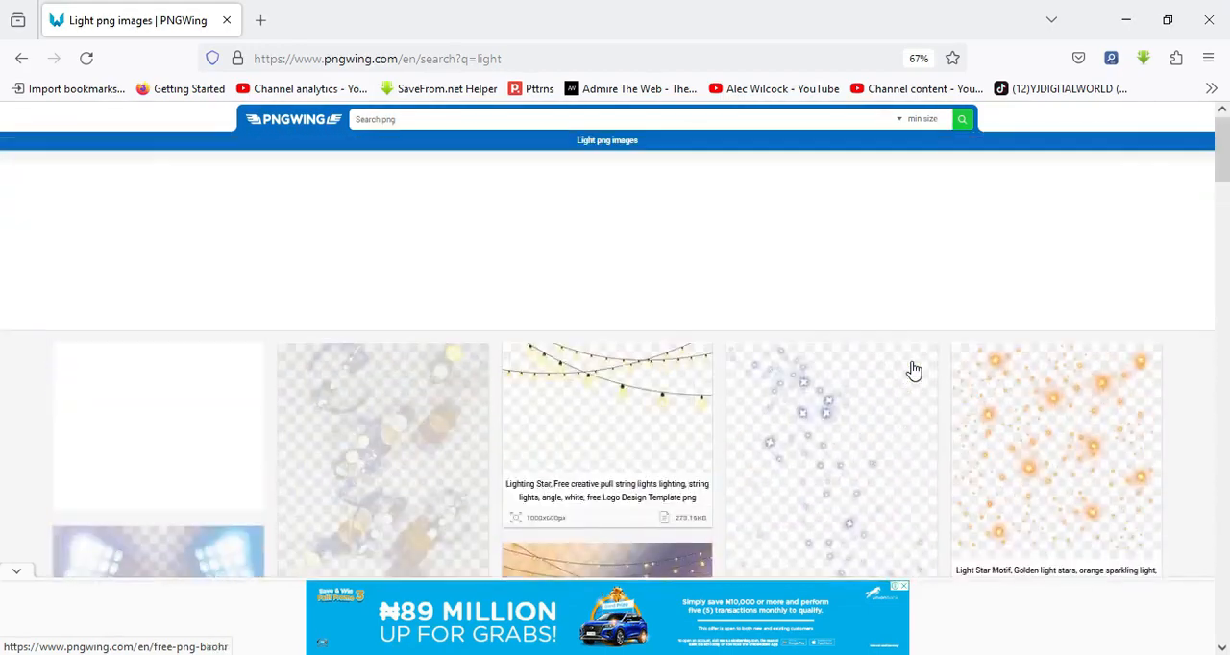
click(603, 123)
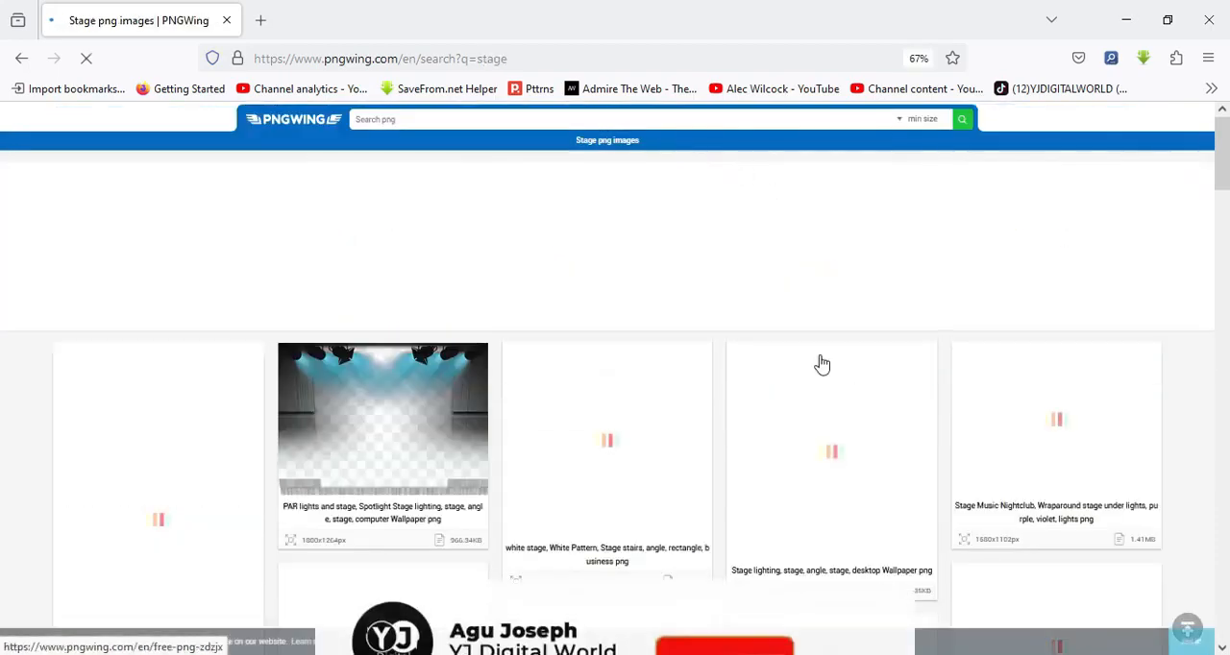
- Browse the stage search results and select the stage lighting truss PNG
scroll(down, 3)
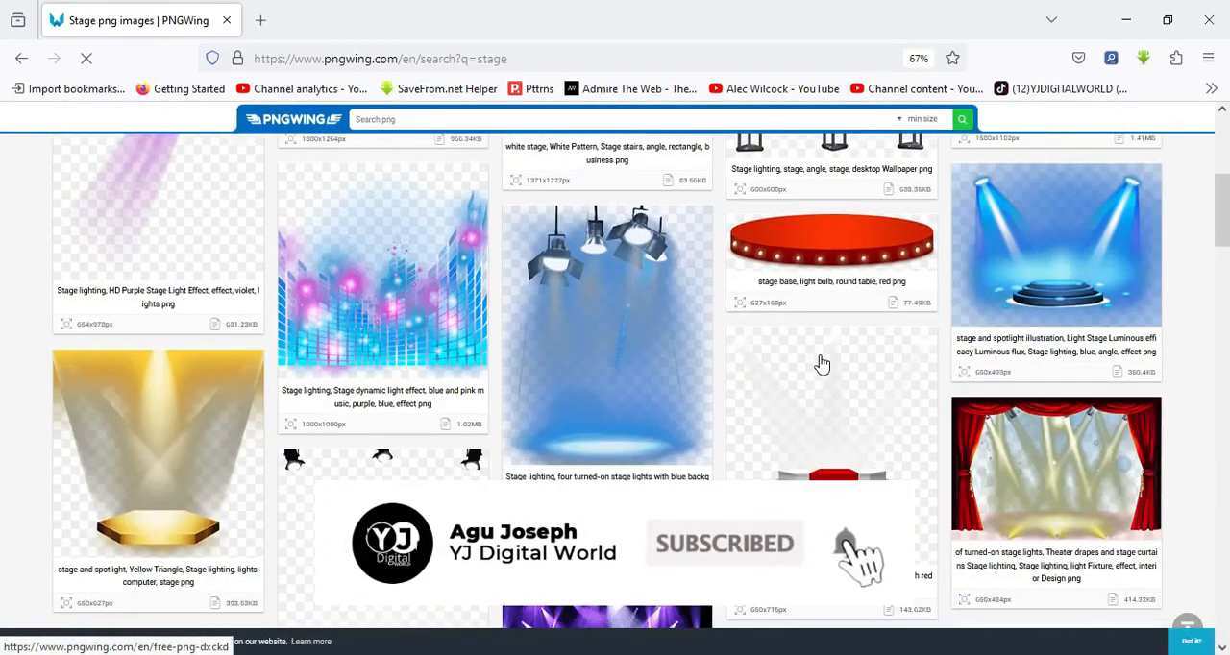
scroll(down, 3)
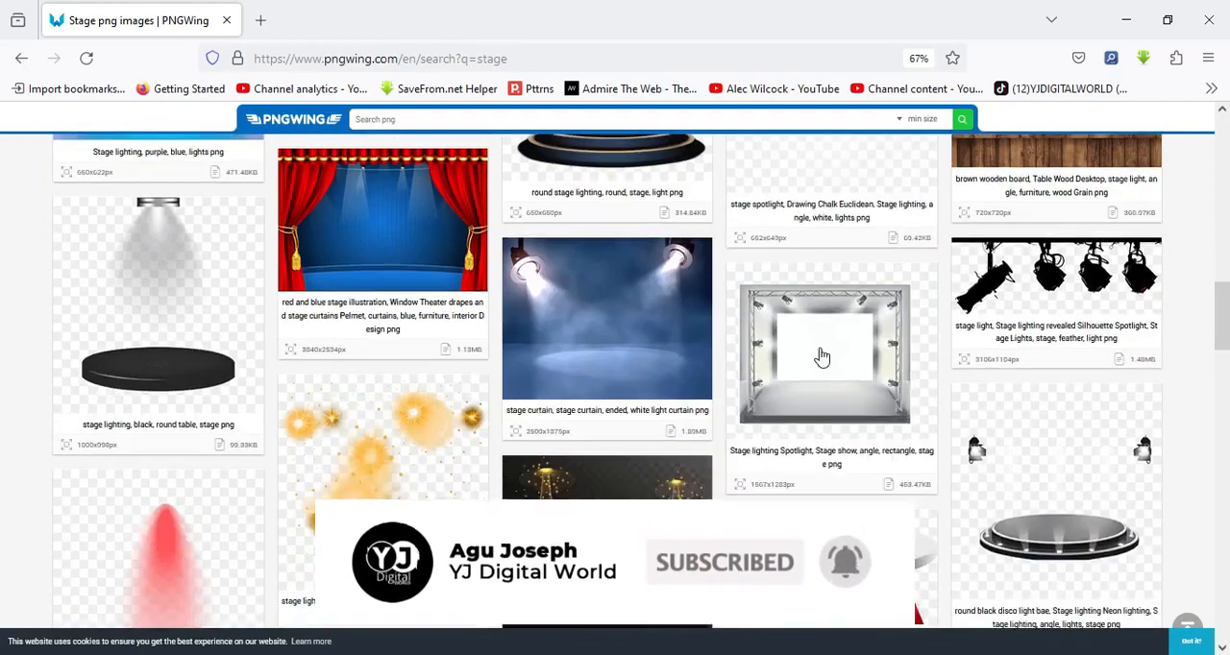
scroll(down, 3)
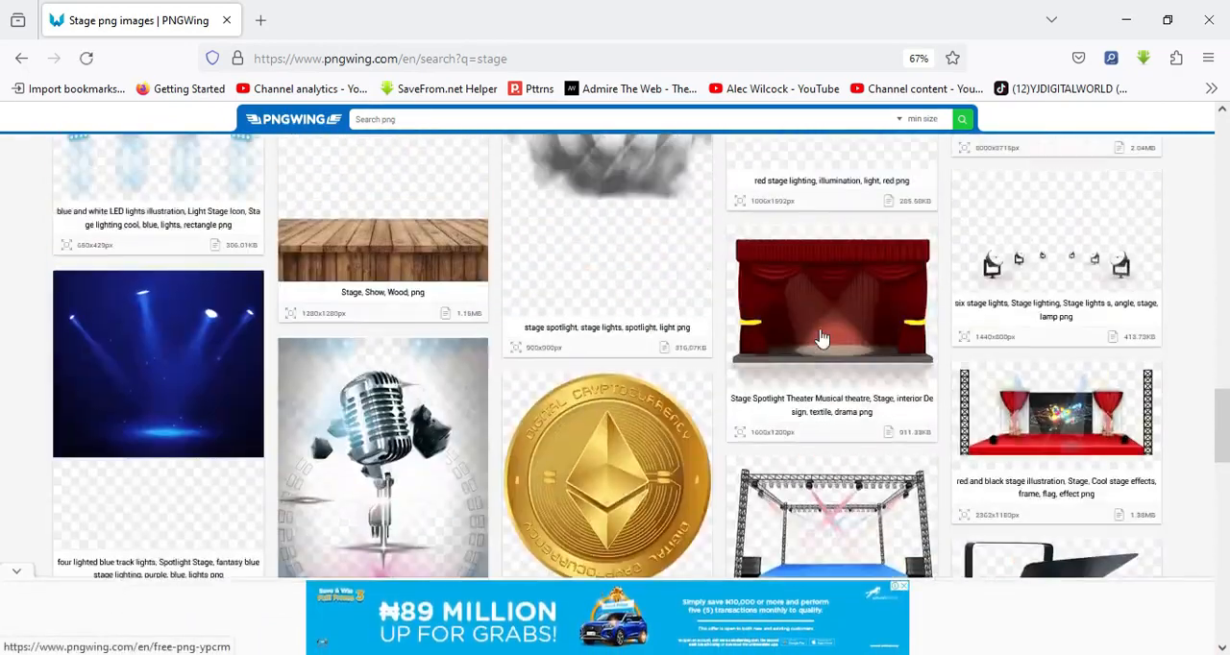
scroll(down, 3)
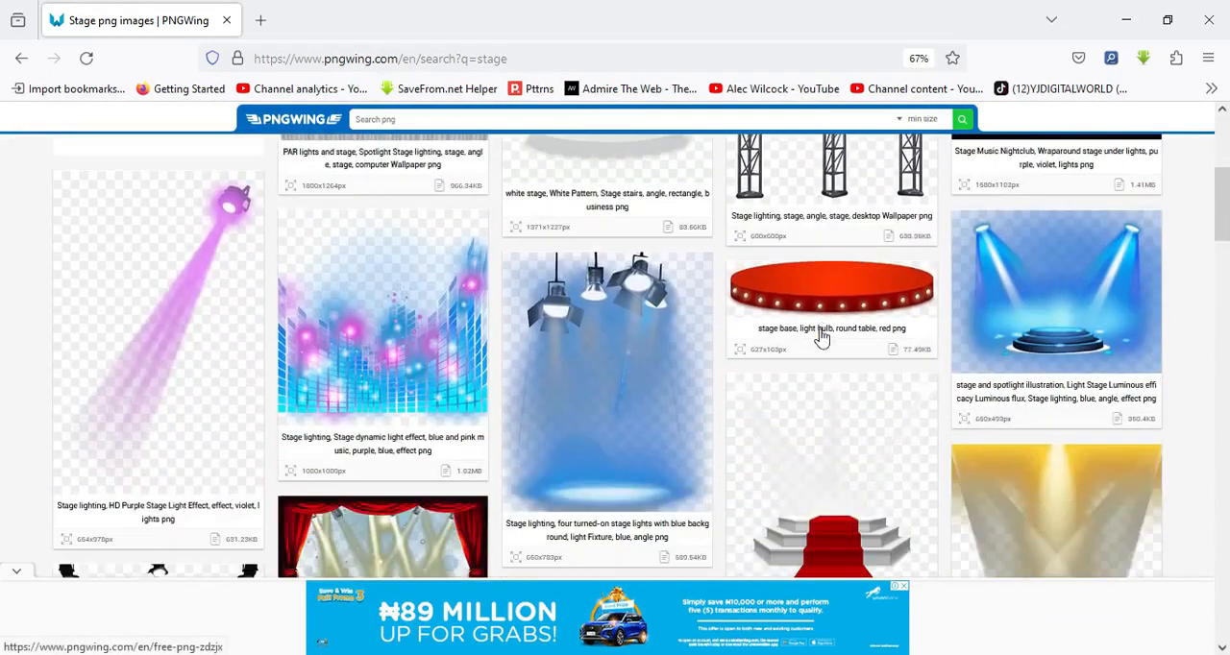
scroll(down, 3)
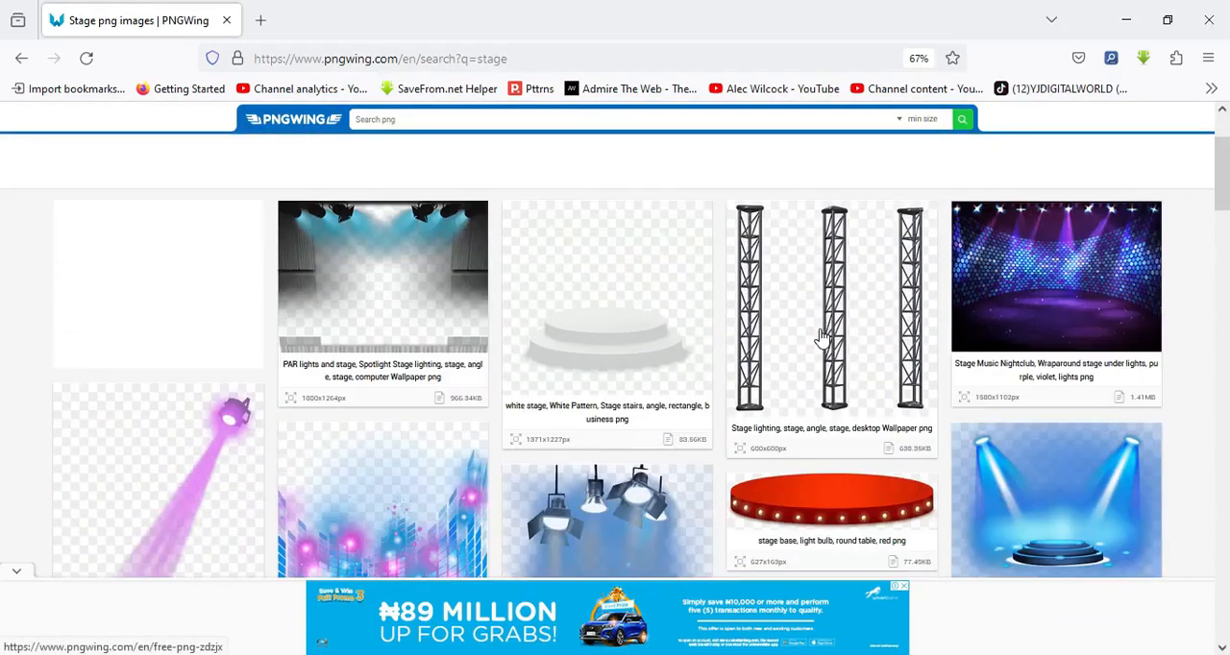
scroll(down, 3)
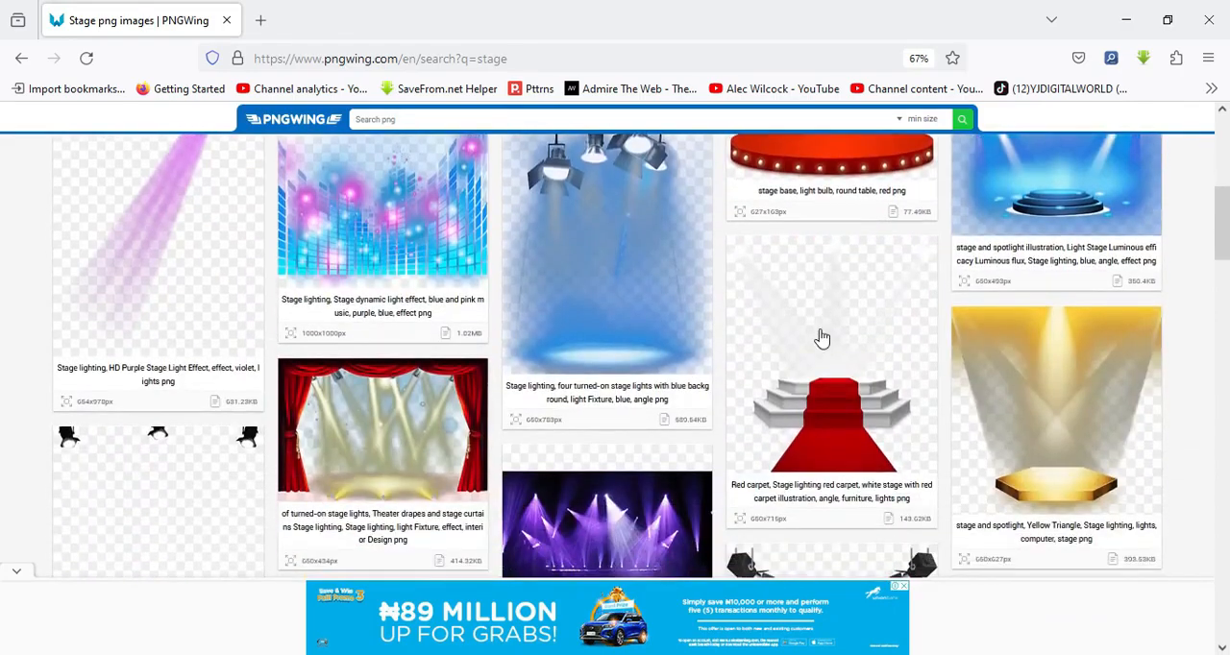
scroll(down, 3)
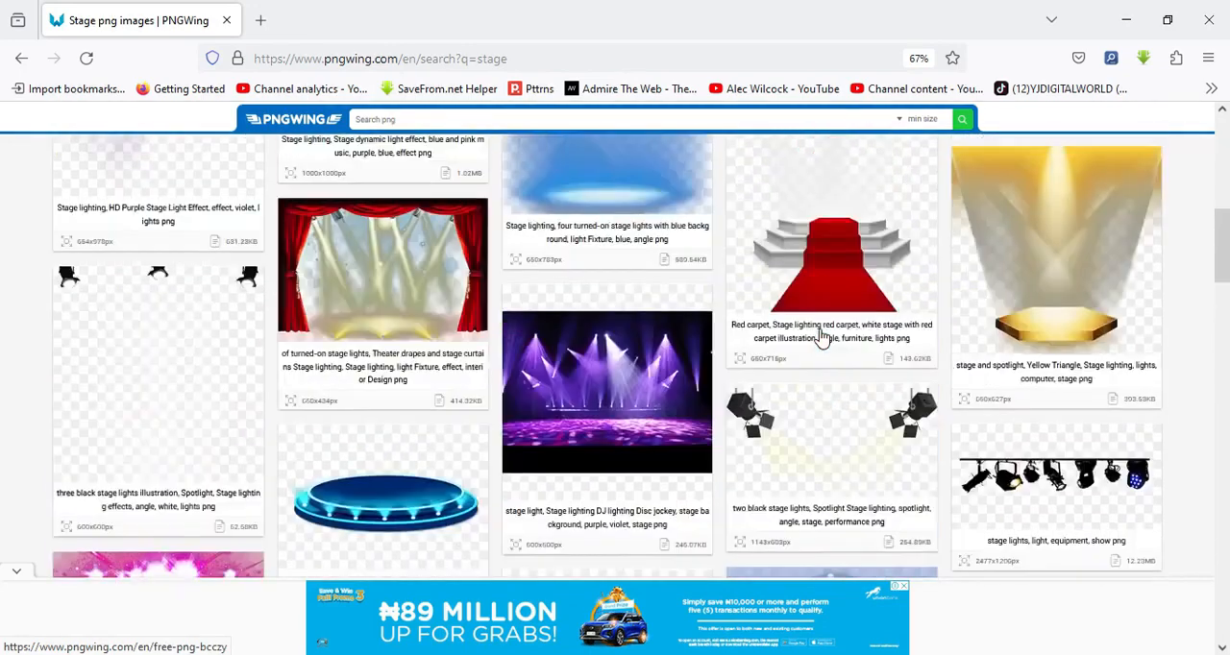
scroll(down, 3)
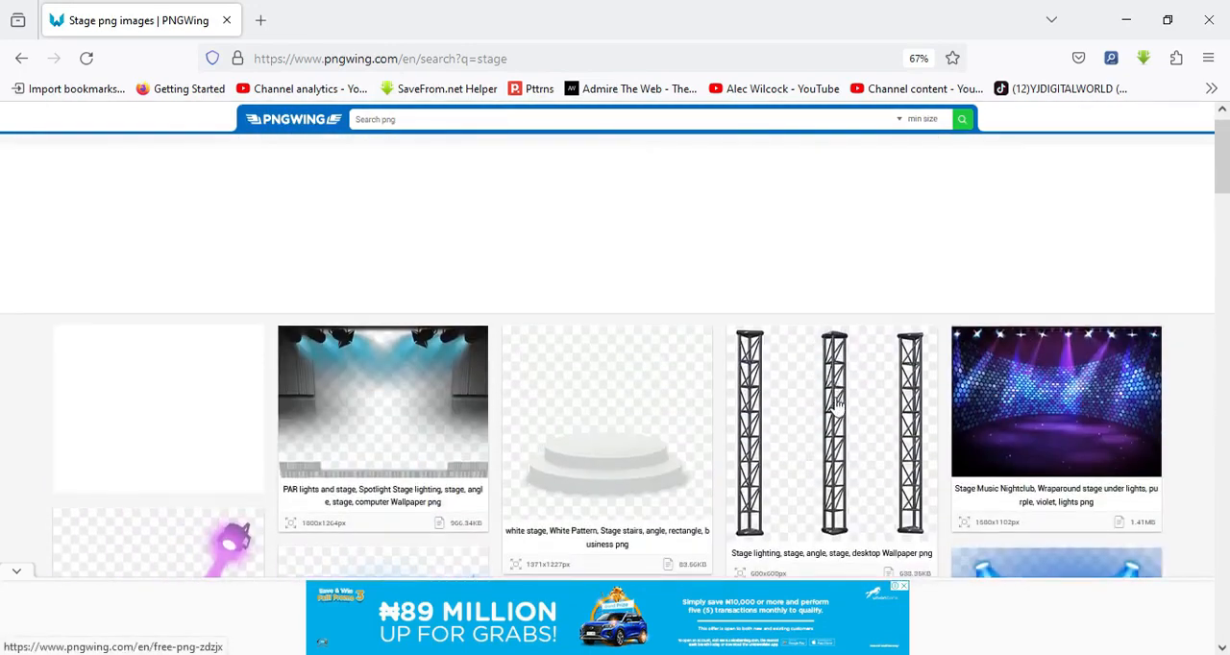
click(830, 433)
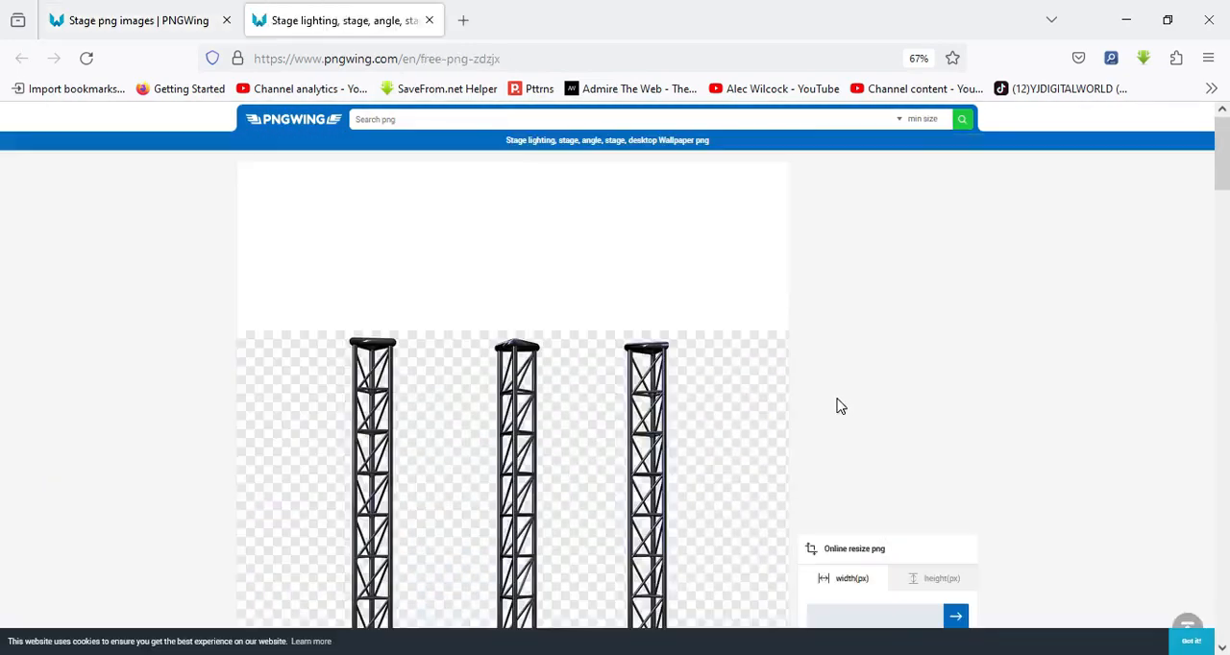
- Review the truss image's tags and PNG info, then proceed to its download page
scroll(down, 3)
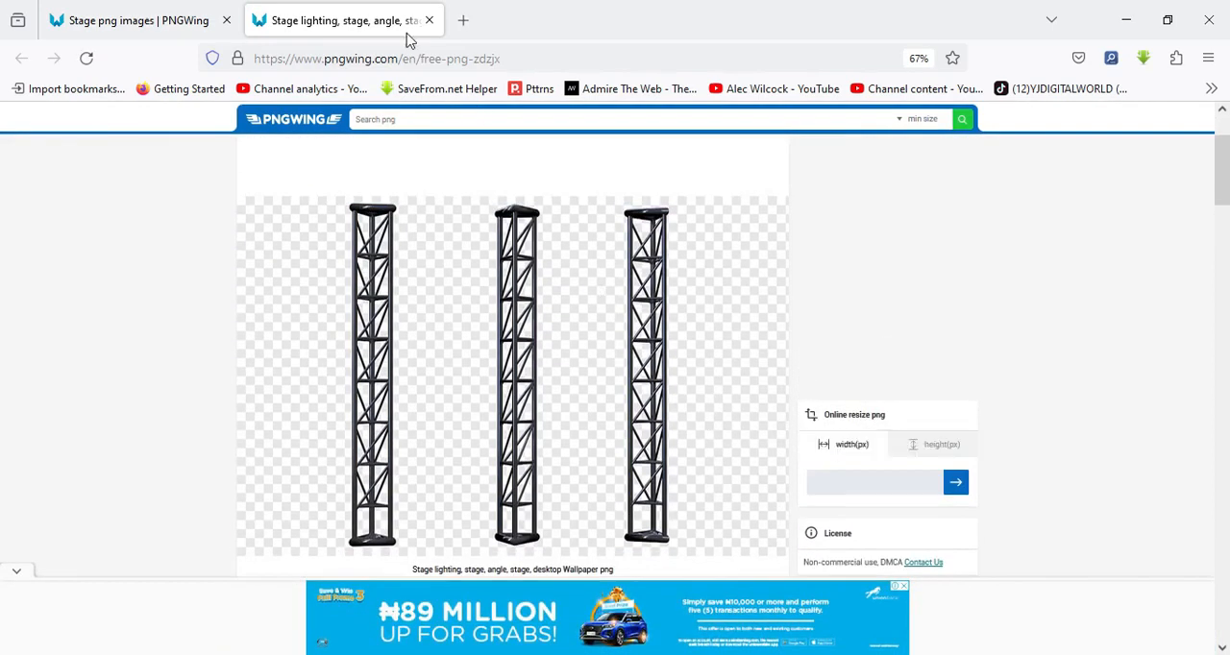
scroll(down, 3)
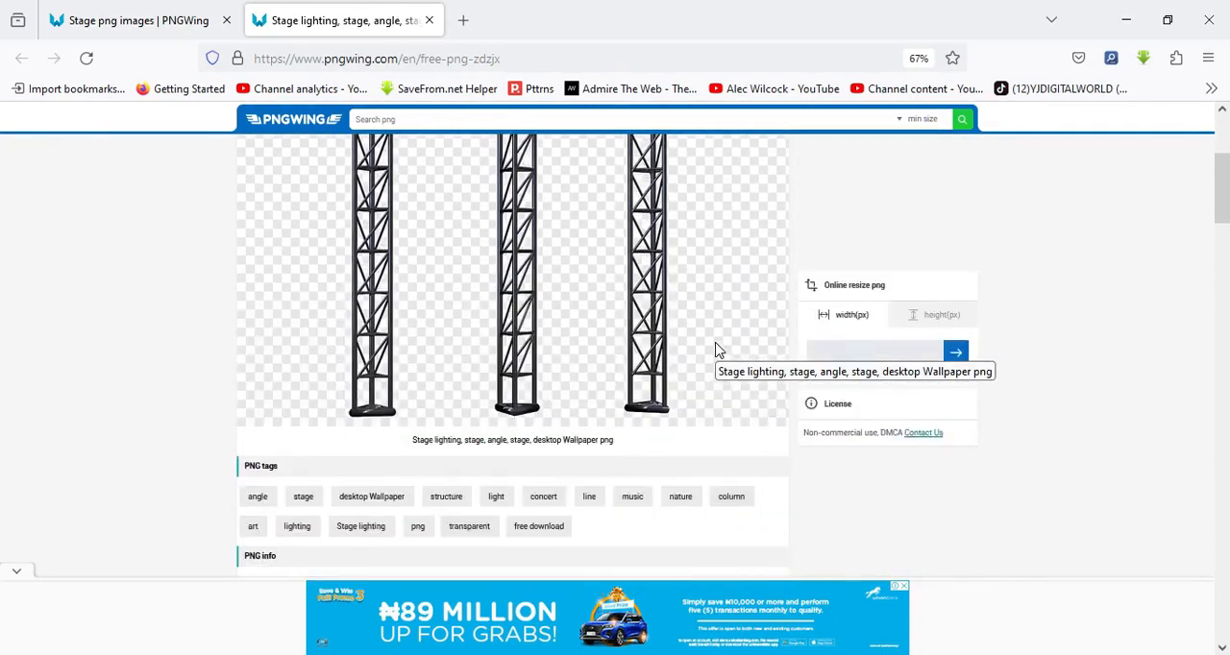
scroll(down, 3)
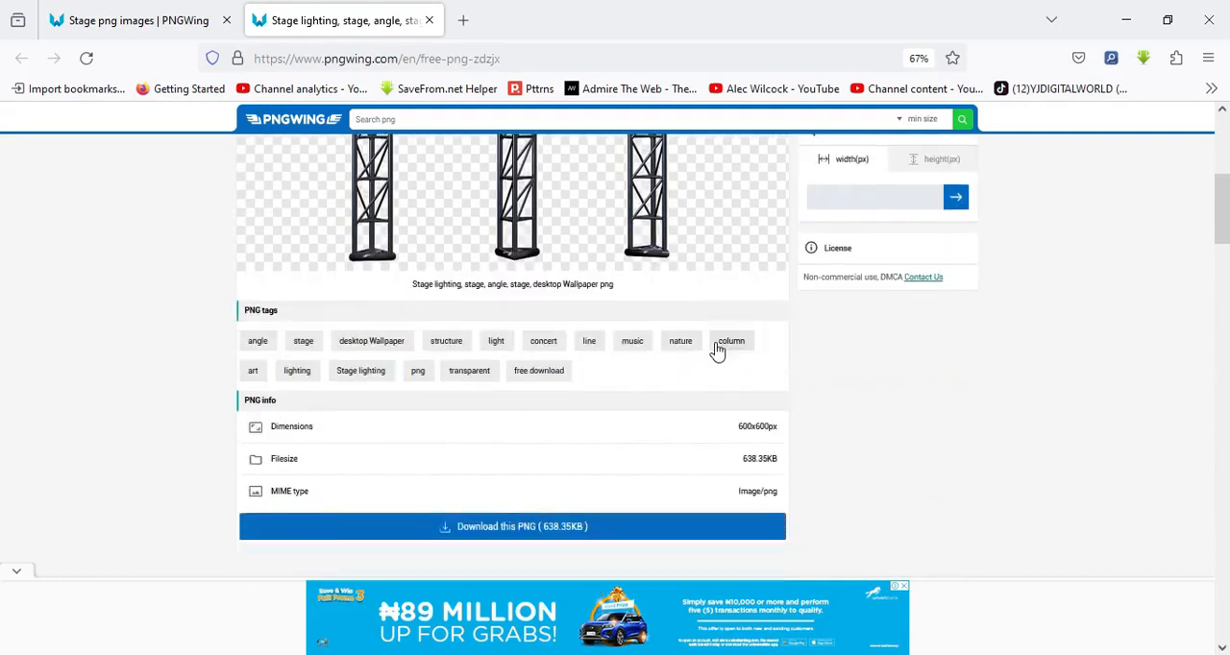
scroll(down, 3)
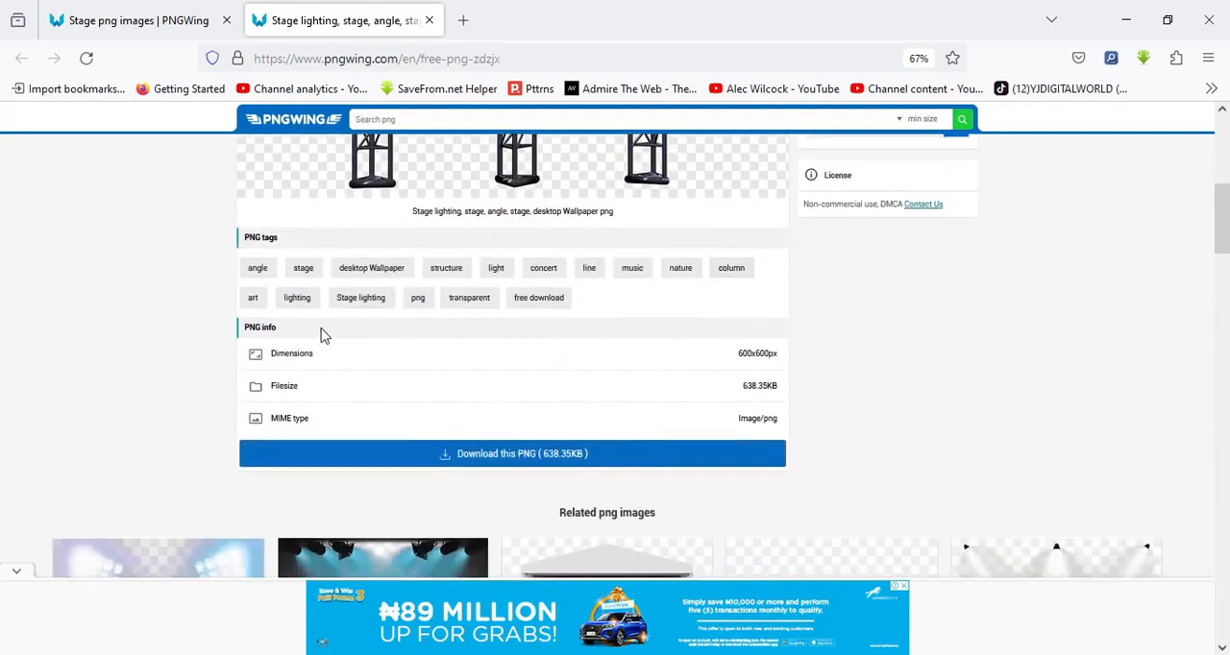
mouse_move(757, 404)
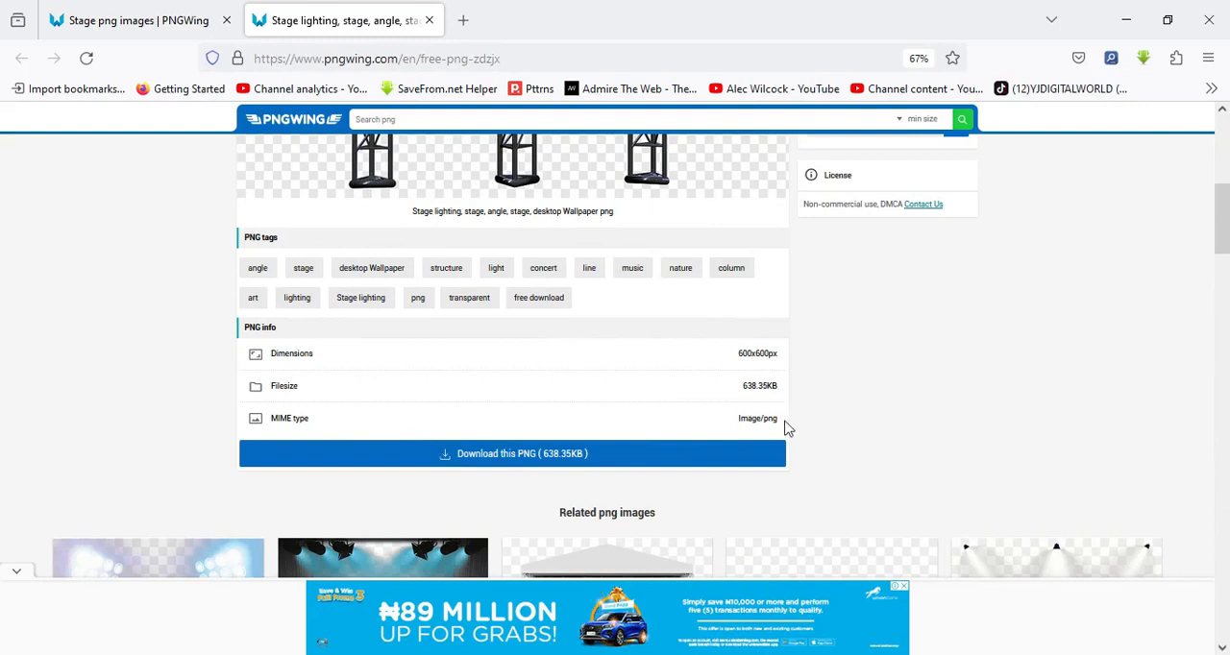
scroll(down, 3)
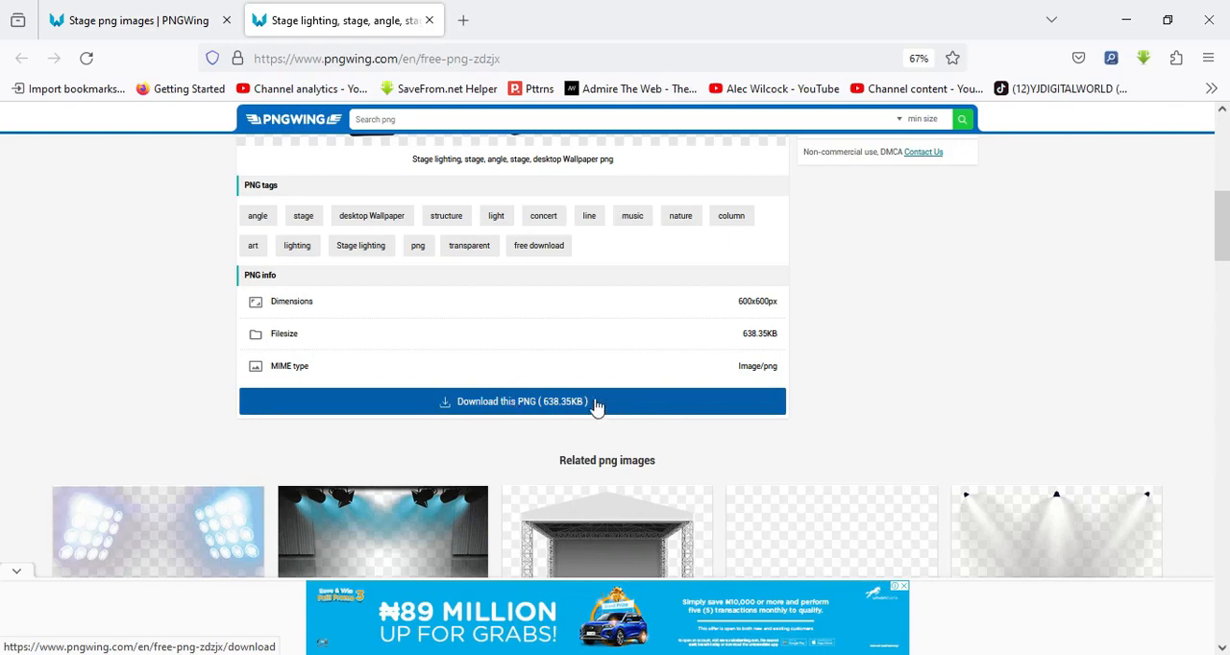
click(511, 402)
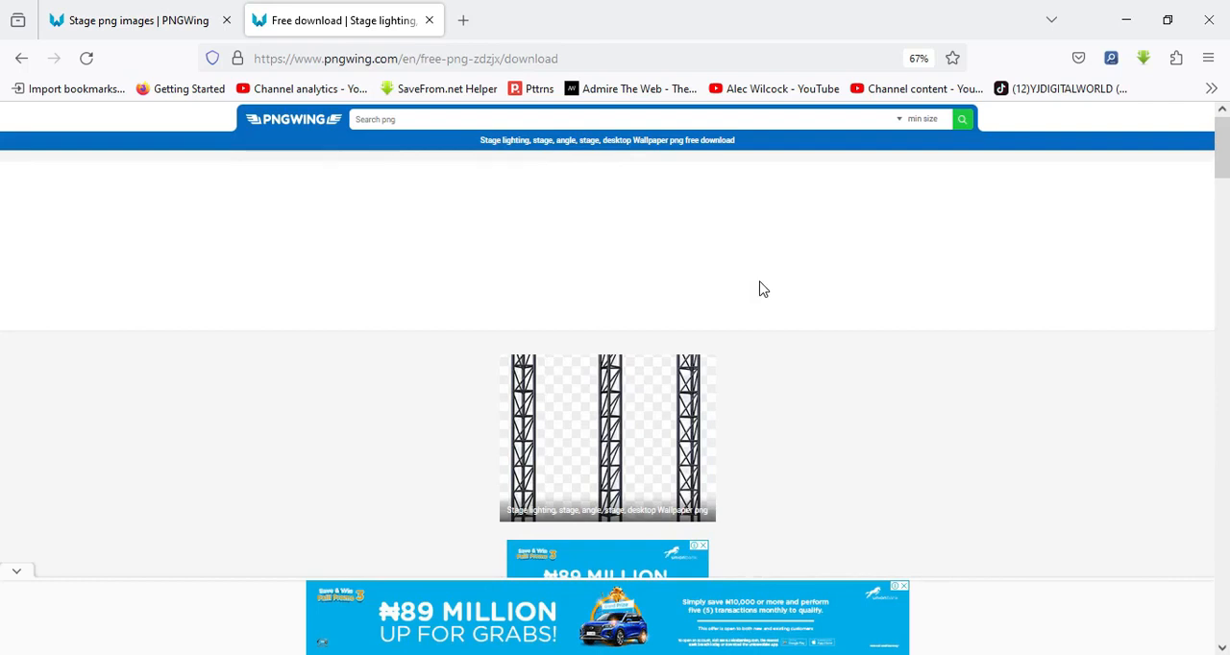
- Start the truss PNG download, bringing up the letter-ordering verification puzzle
scroll(down, 3)
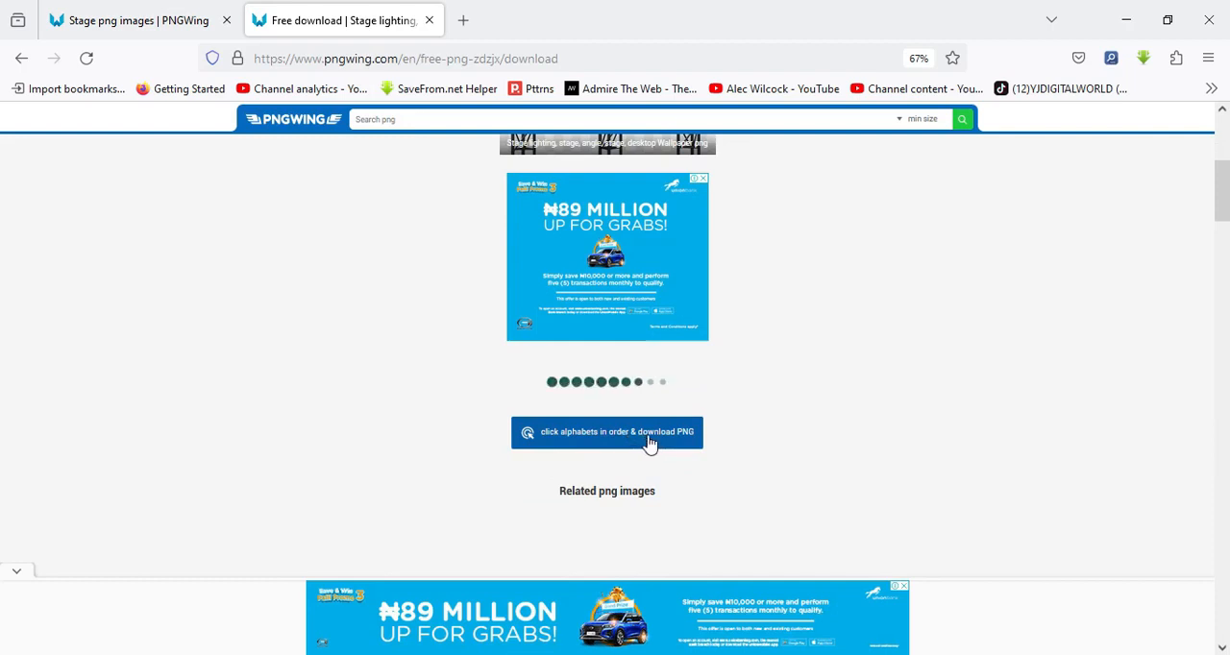
click(607, 431)
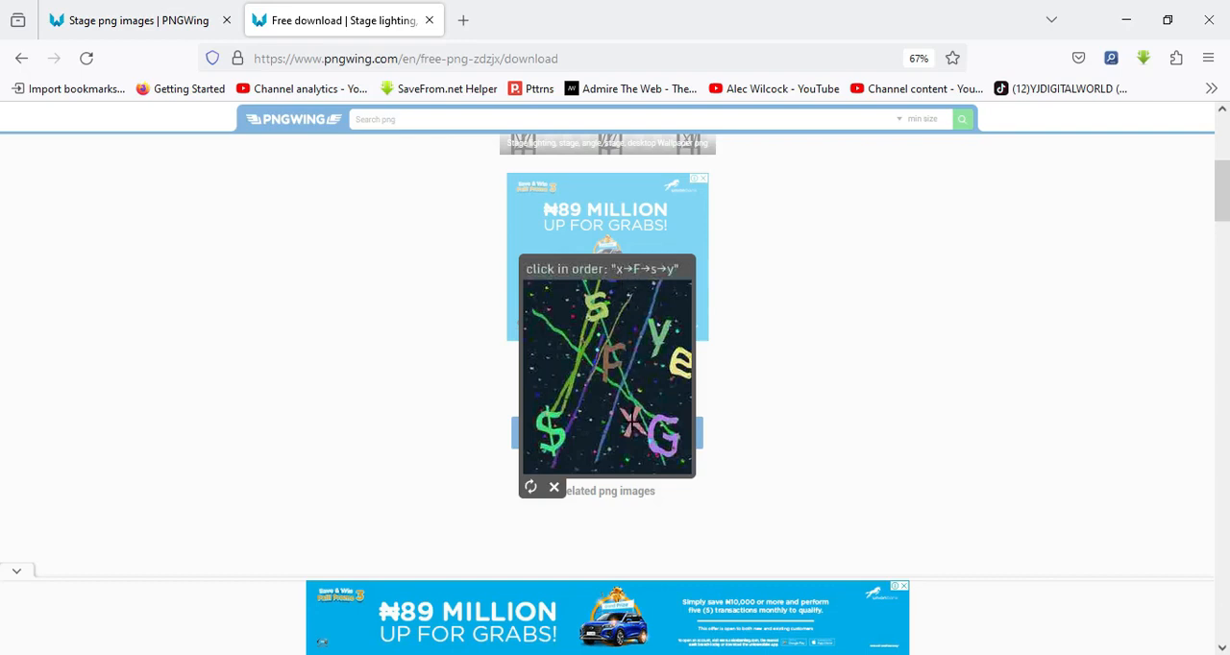
- Answer the captcha letters in the requested order and return to the Stage png images tab
click(632, 423)
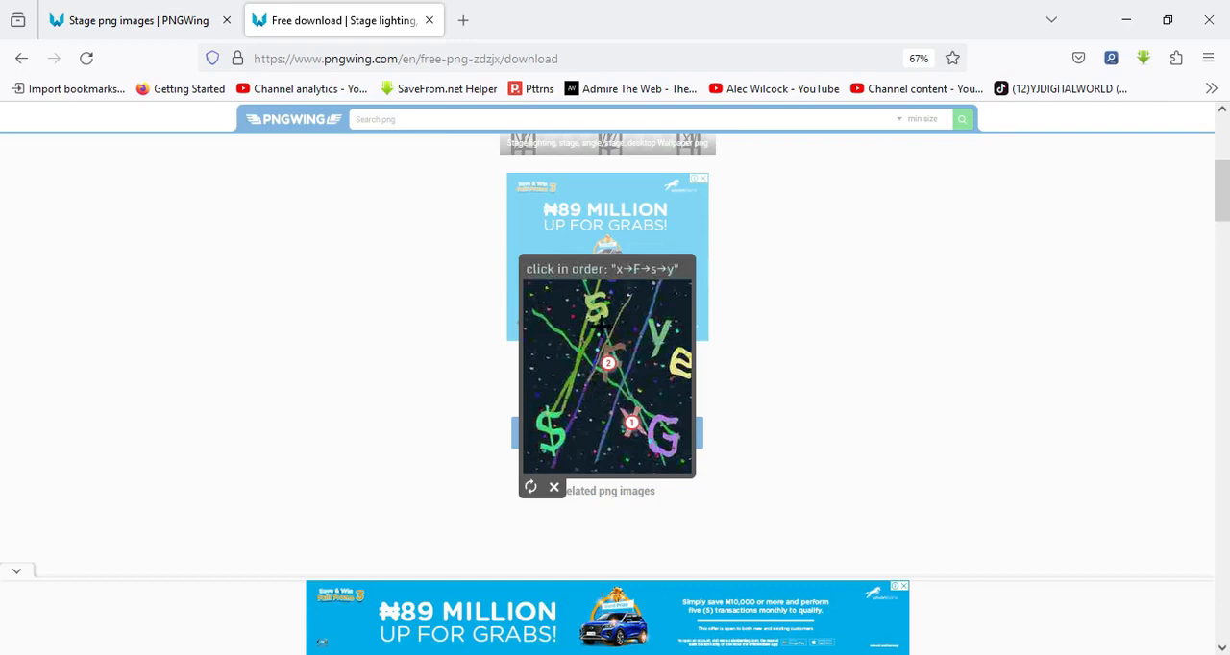
click(599, 316)
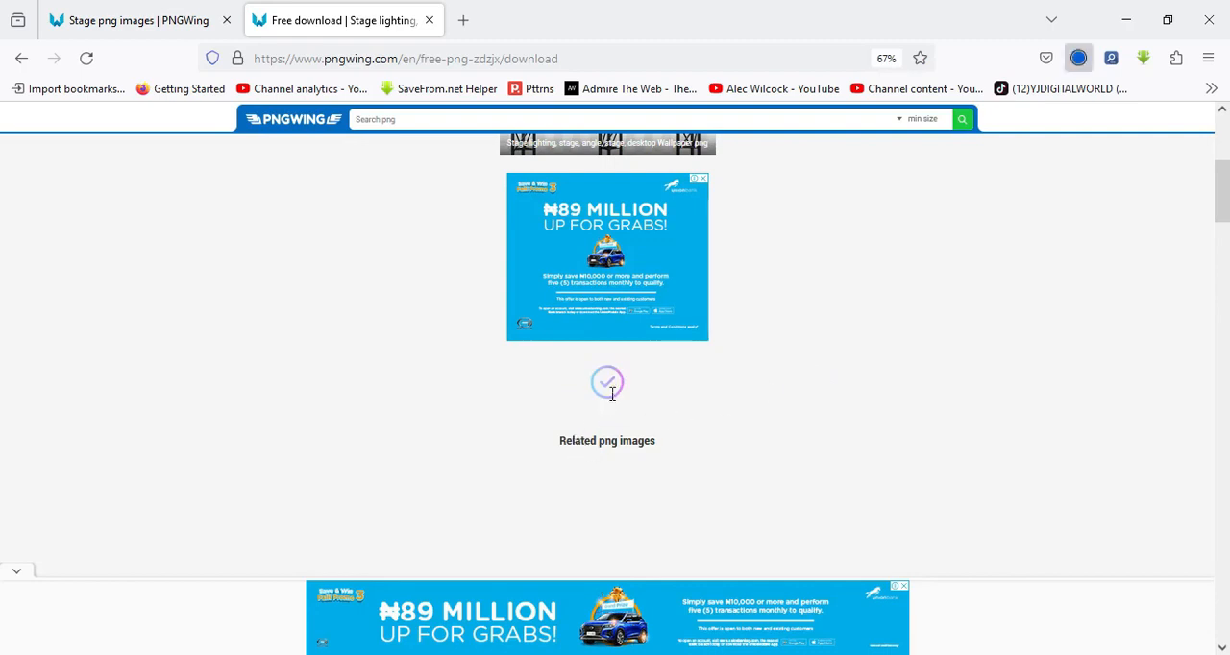
click(1078, 57)
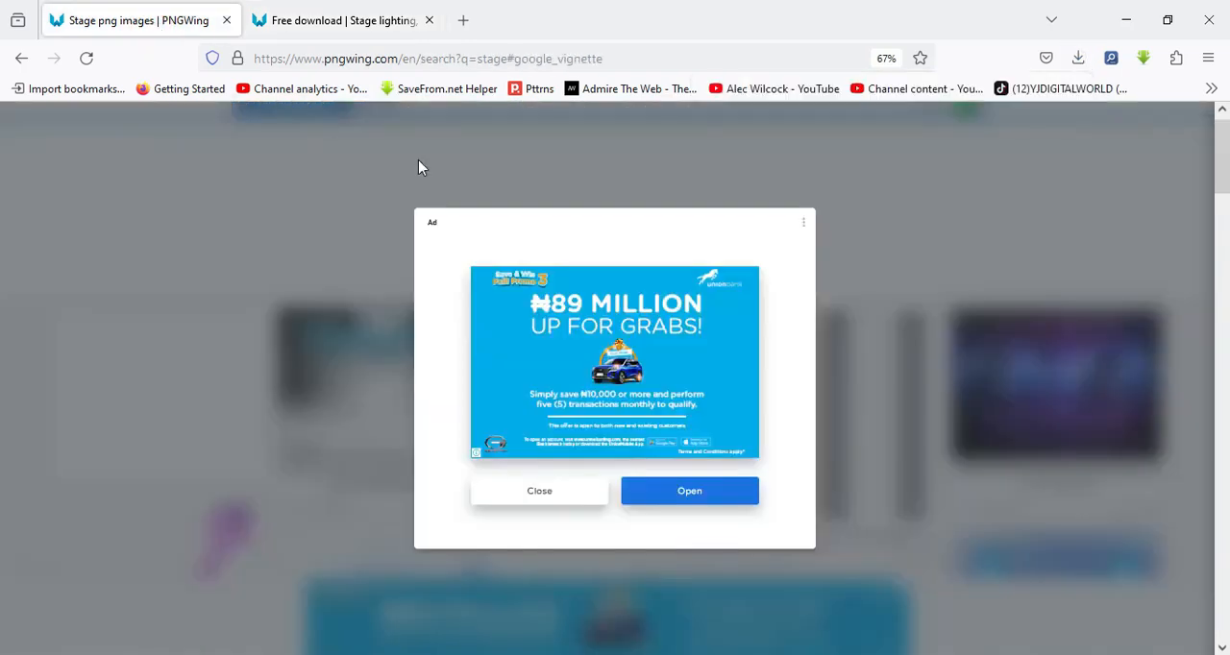
- Dismiss the full-page ad and browse the stage results down to the red curtain PNGs
click(538, 492)
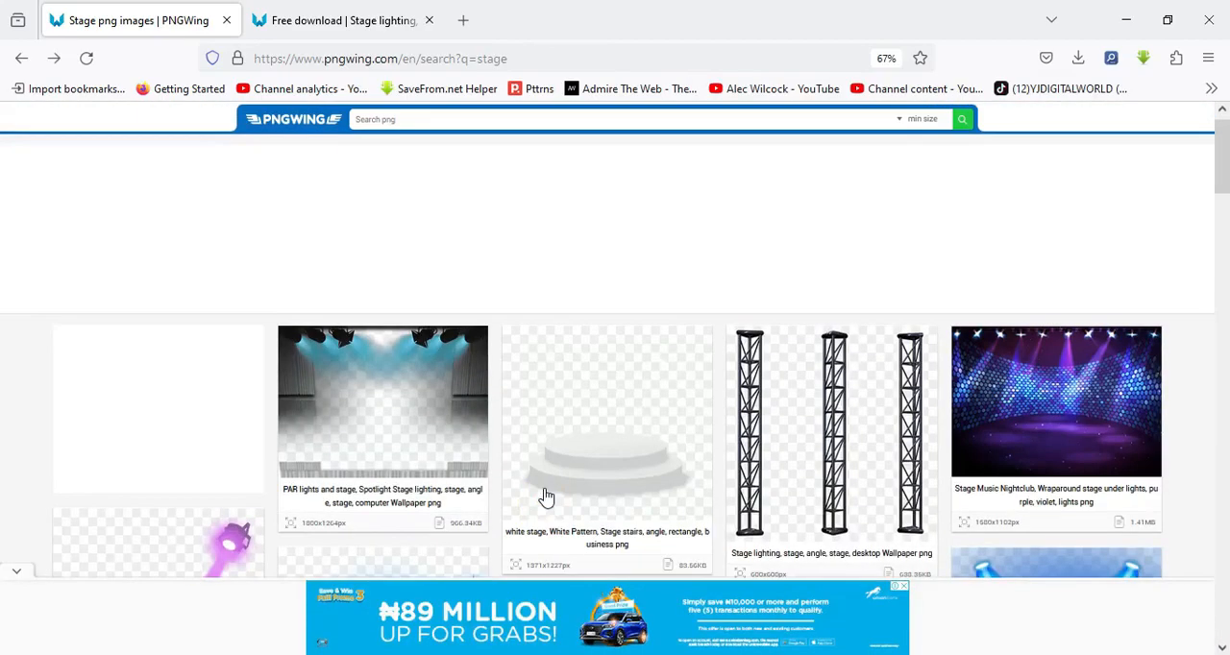
scroll(down, 3)
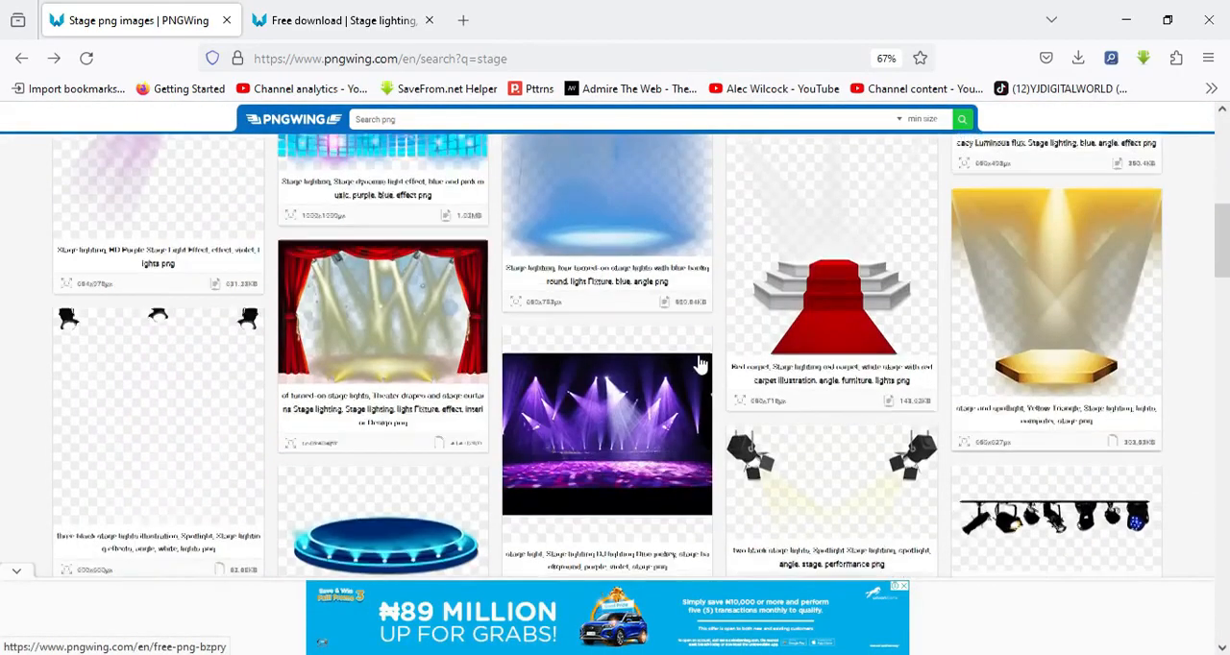
scroll(down, 3)
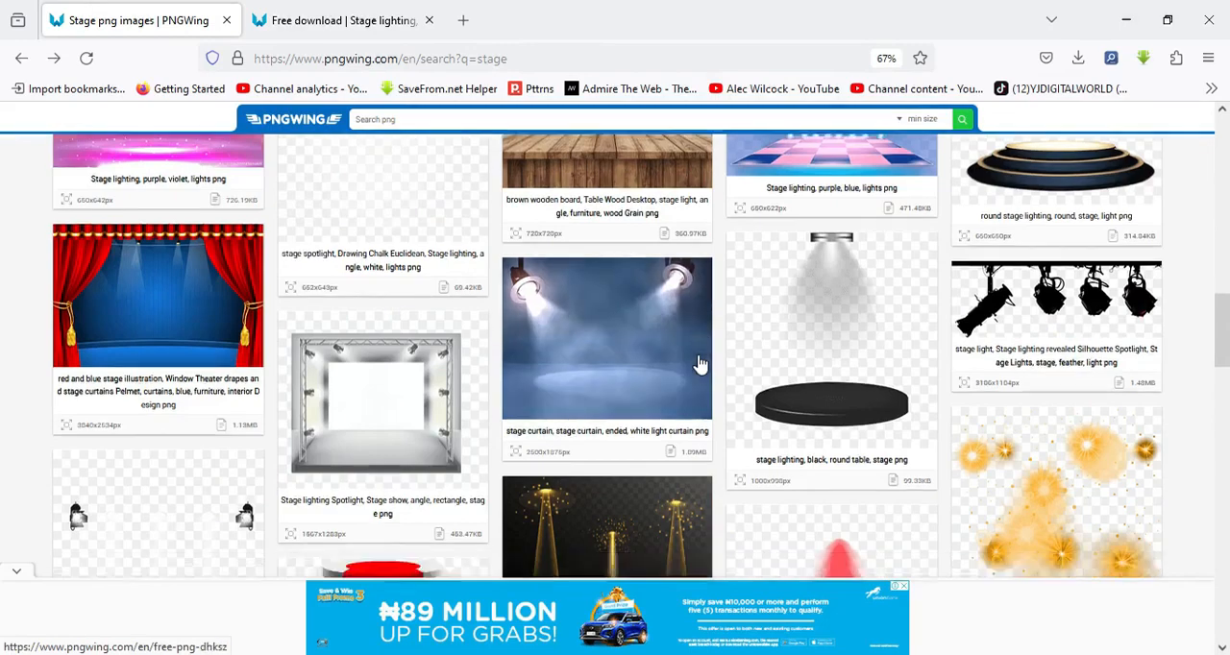
scroll(down, 3)
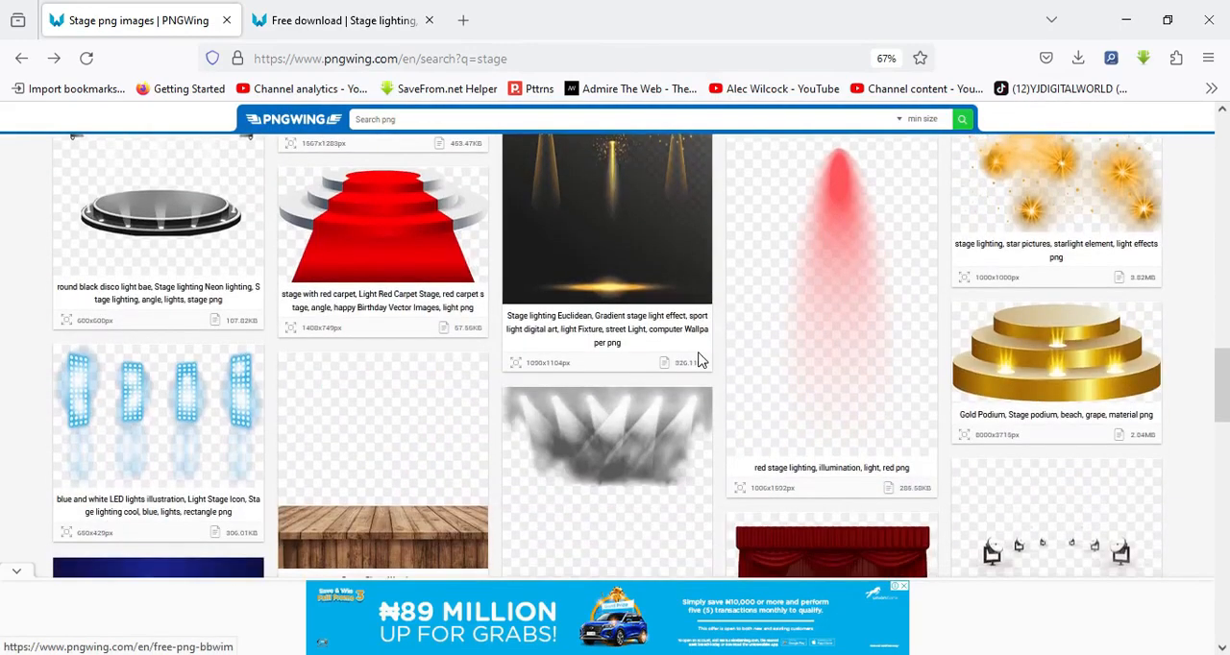
scroll(down, 3)
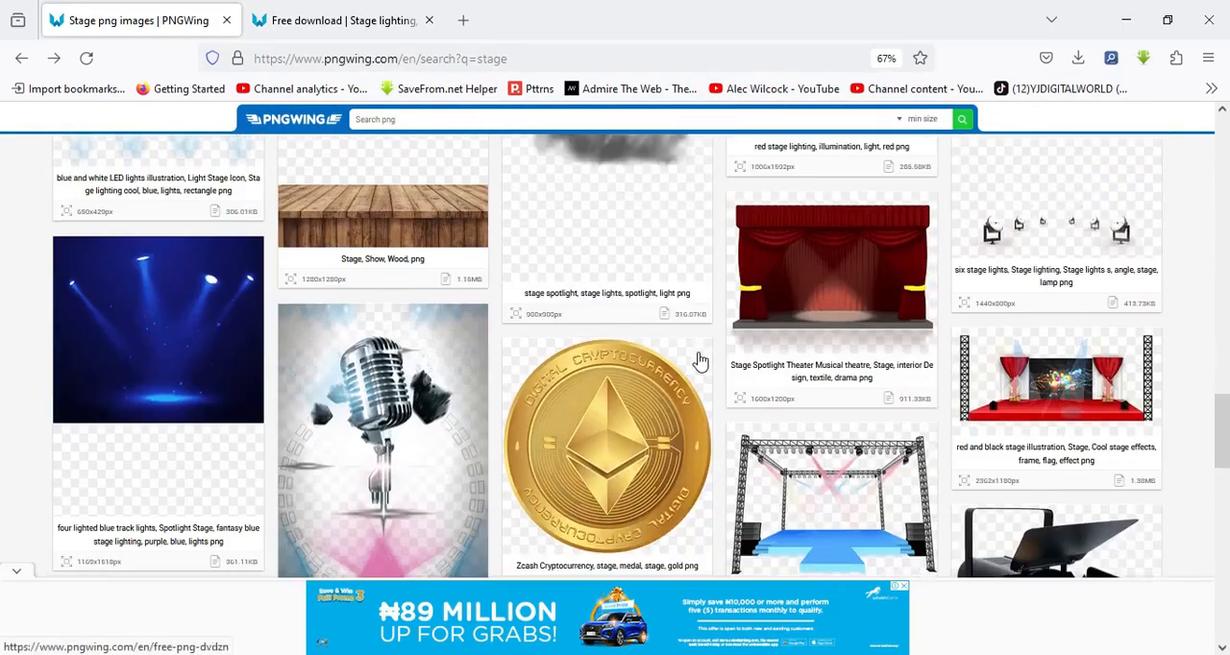
scroll(down, 3)
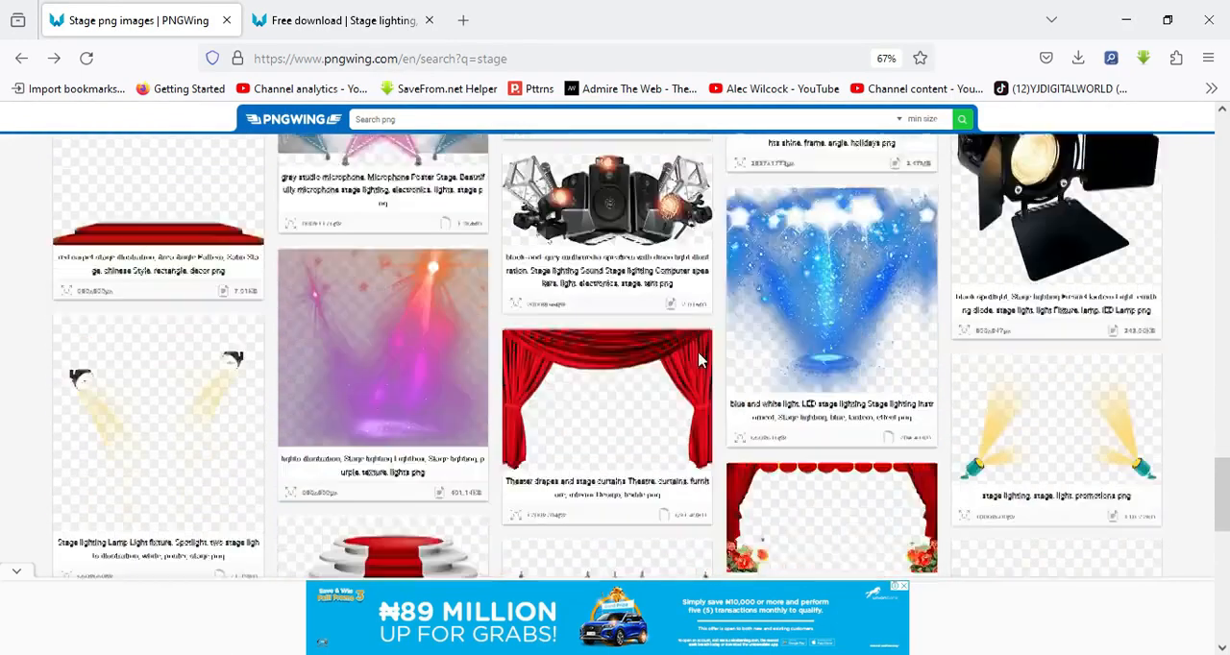
scroll(down, 3)
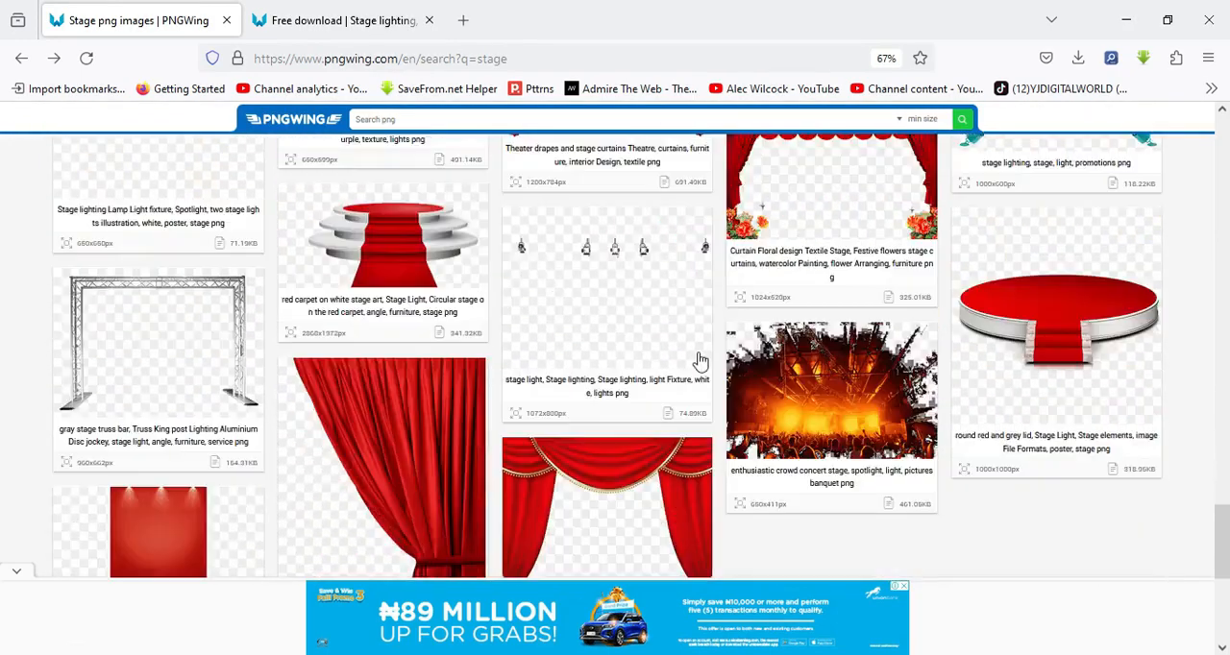
scroll(down, 3)
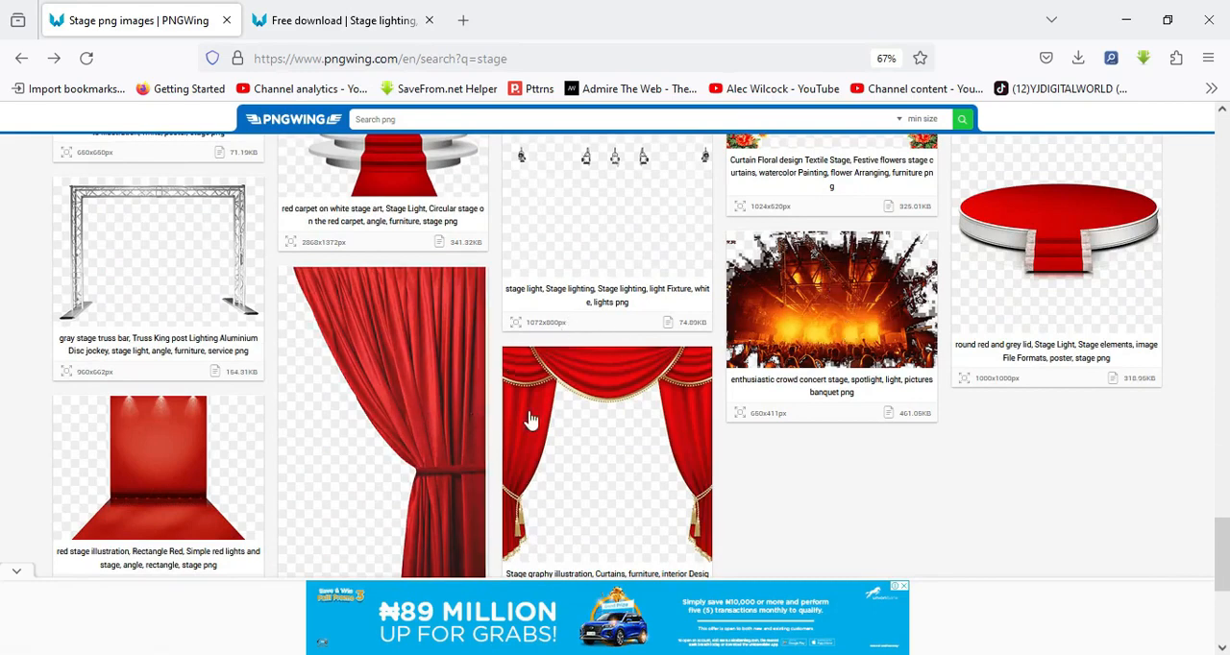
mouse_move(408, 371)
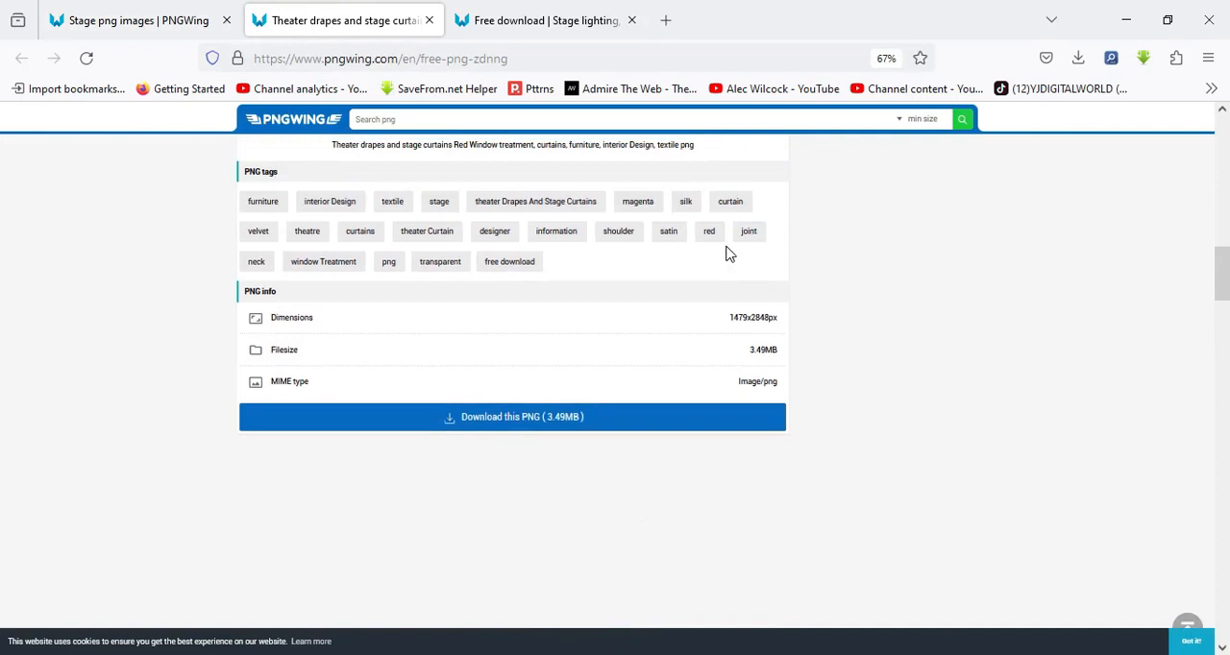
mouse_move(774, 338)
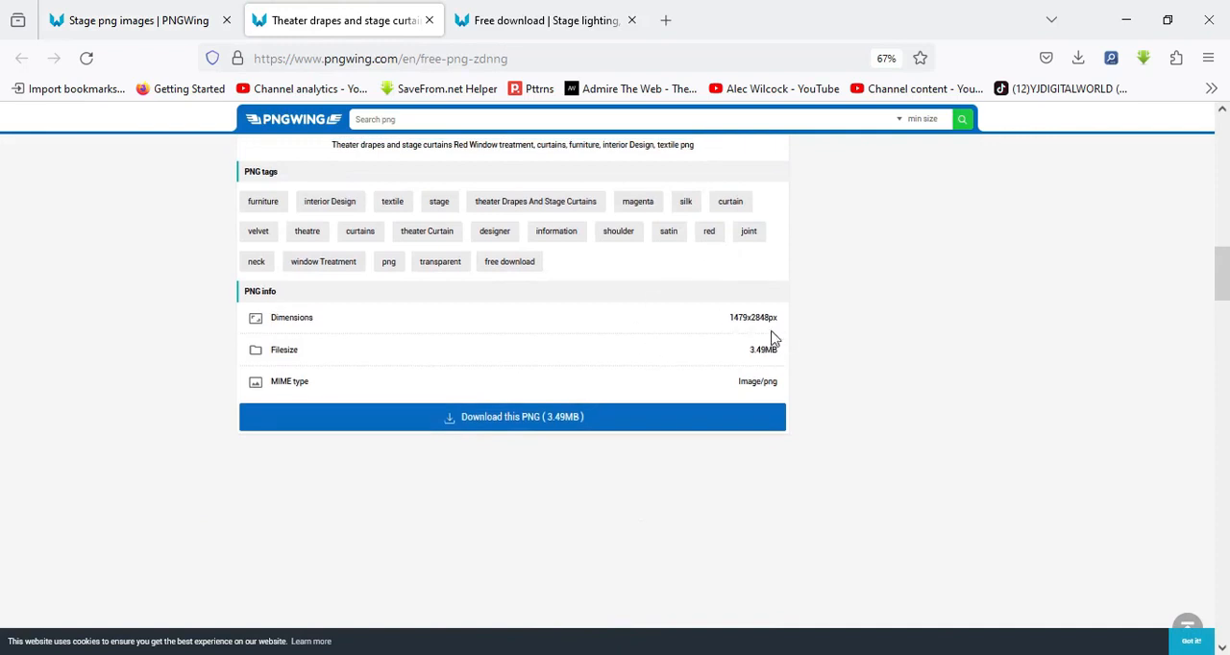
mouse_move(763, 378)
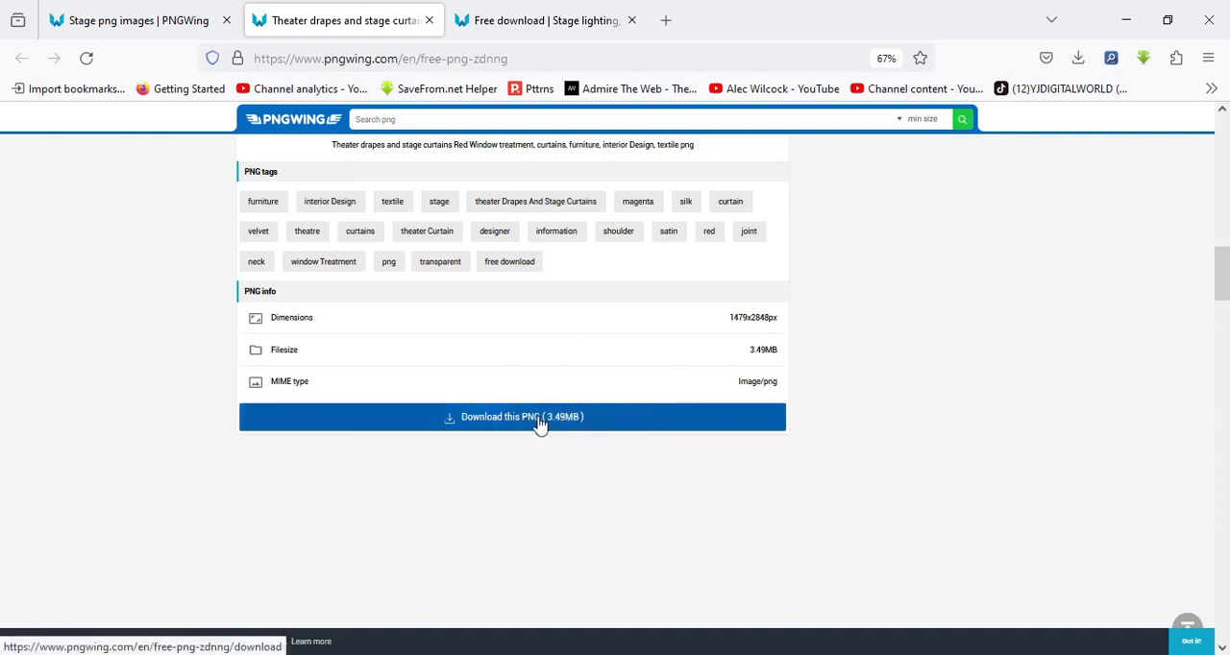
- Reach the red theater curtain PNG's page and start 'Download this PNG (3.49MB)'
click(538, 415)
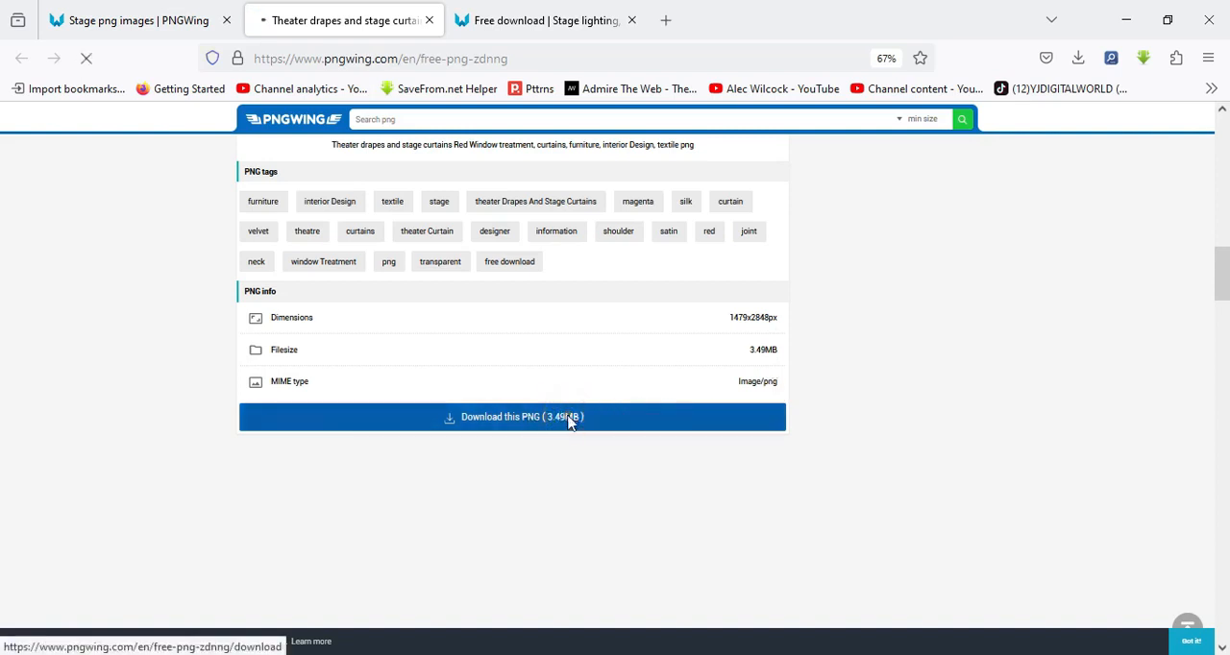
click(511, 415)
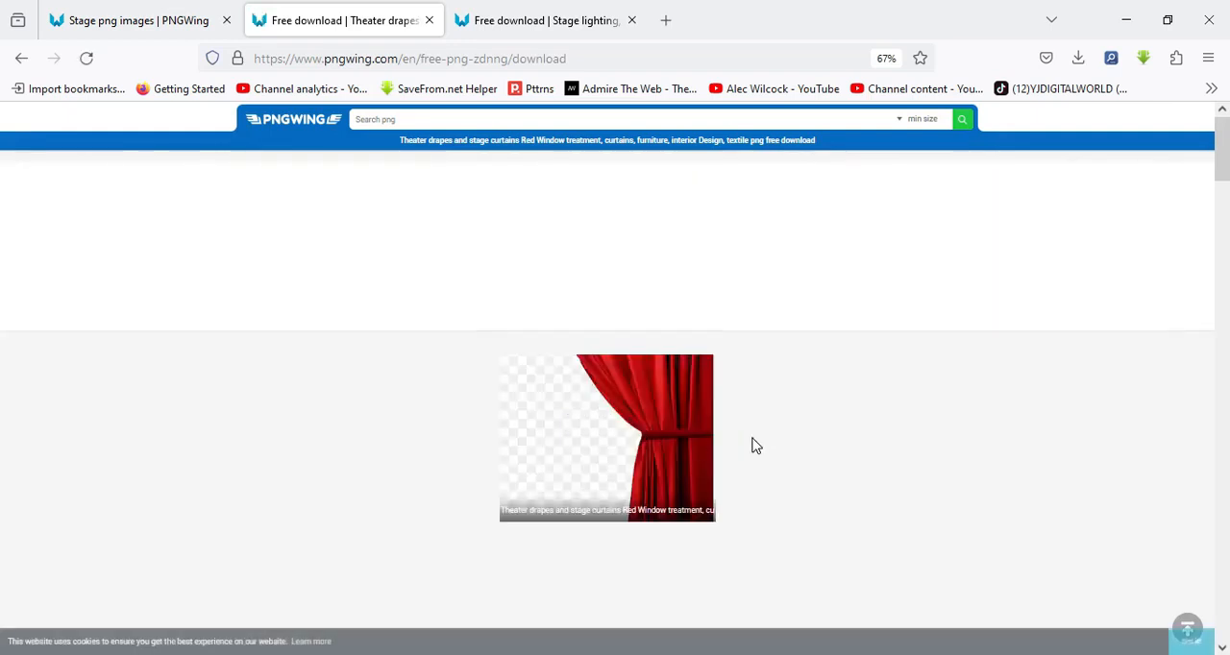